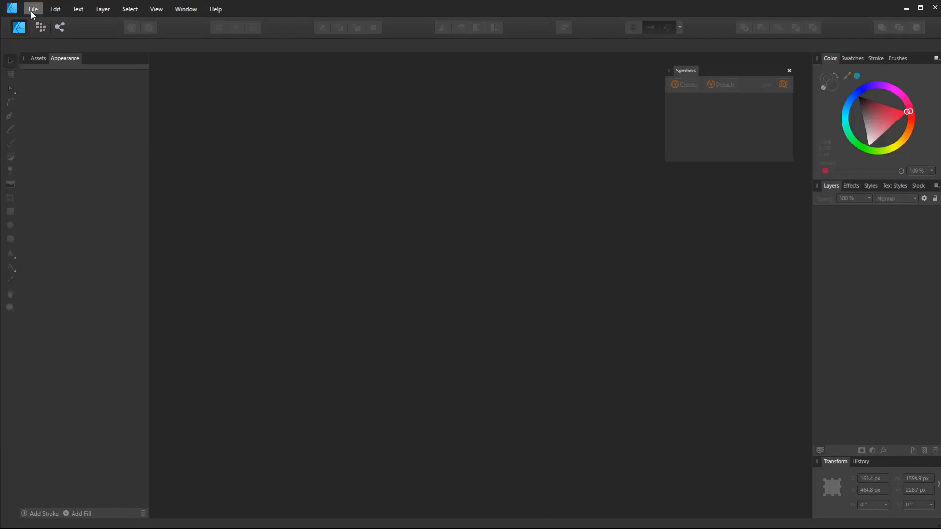
# Create a new 1920 × 1080 px document from the 2K preset
pyautogui.click(33, 8)
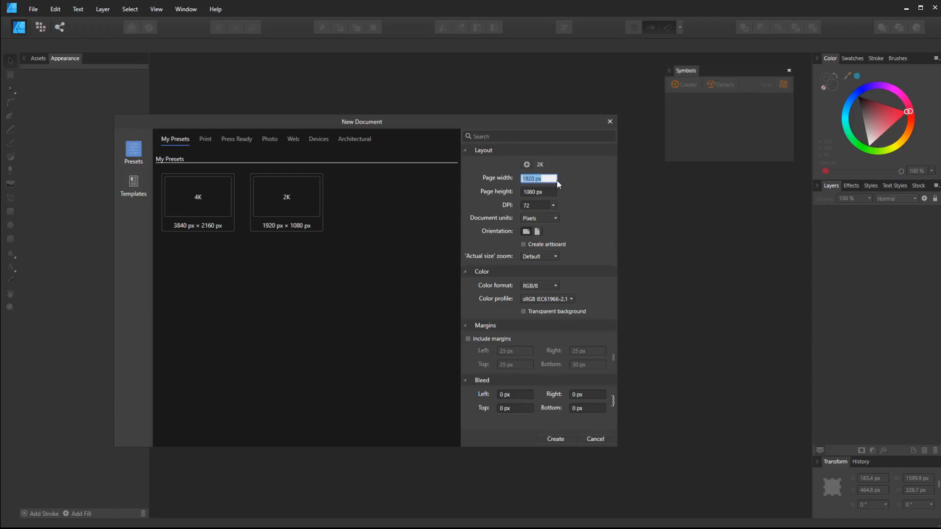
pyautogui.moveTo(542, 198)
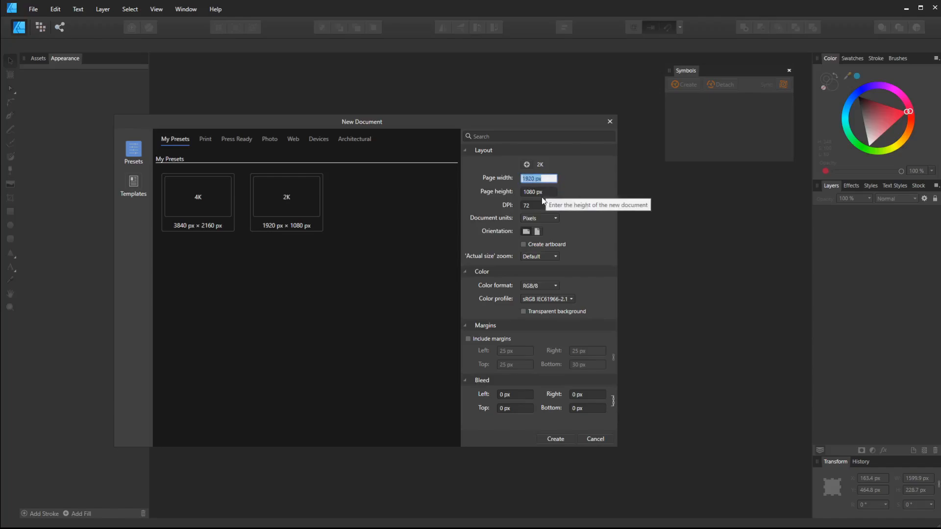
pyautogui.moveTo(537, 178)
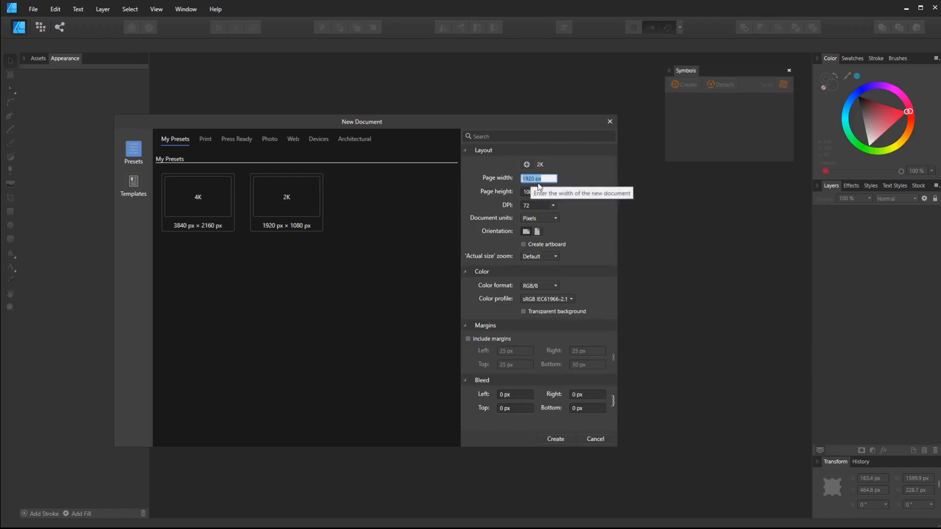
pyautogui.moveTo(534, 202)
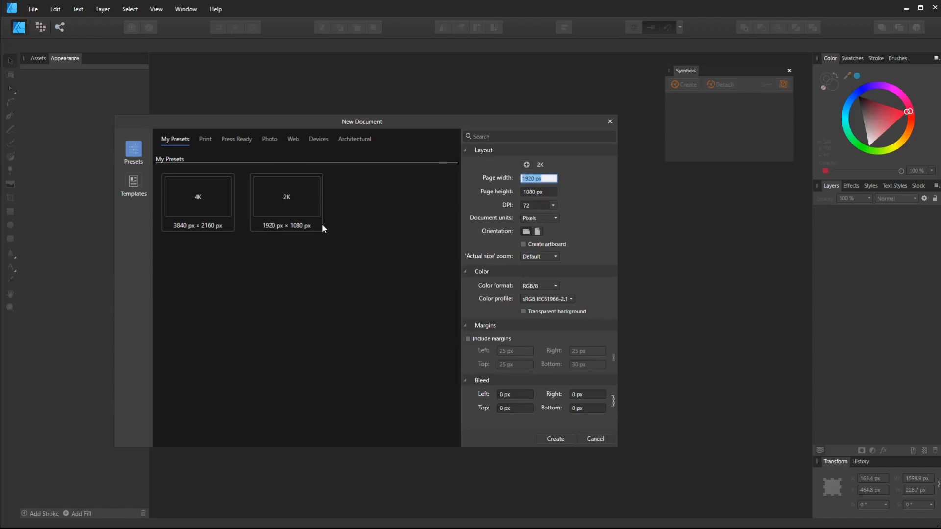
pyautogui.click(593, 438)
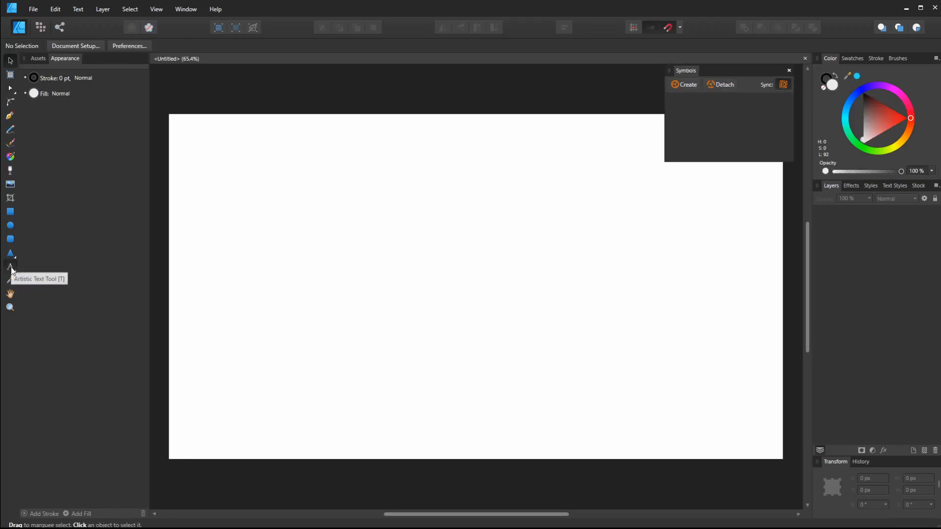
# Type 'offset' as 144 pt artistic text and set its font to Equalize
pyautogui.click(10, 268)
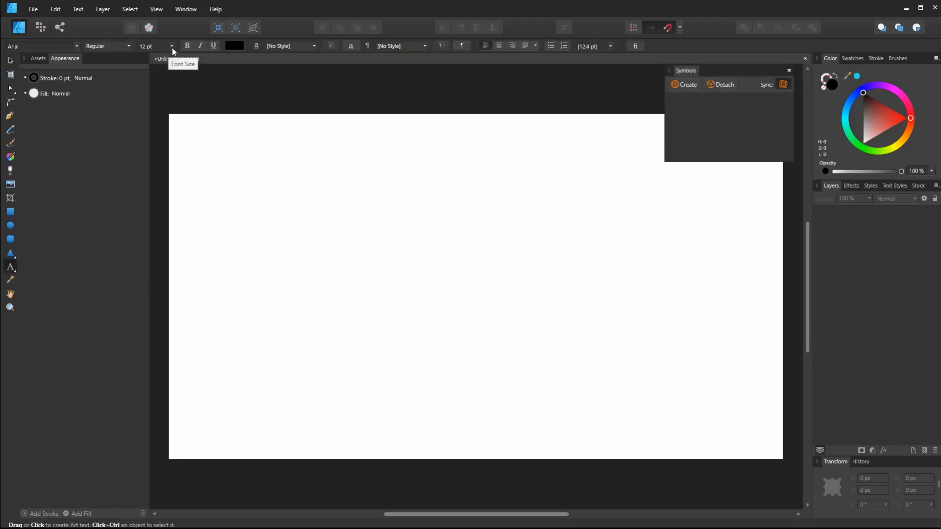
pyautogui.click(172, 46)
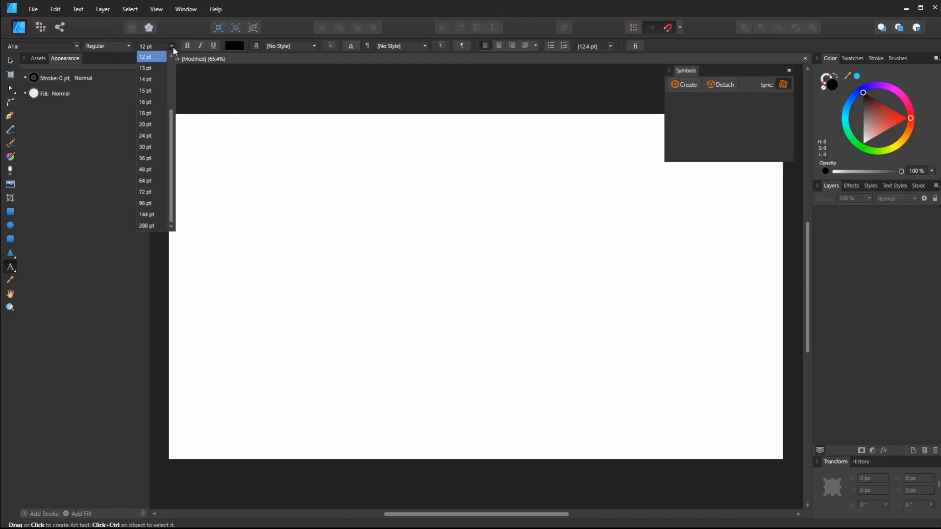
pyautogui.click(145, 214)
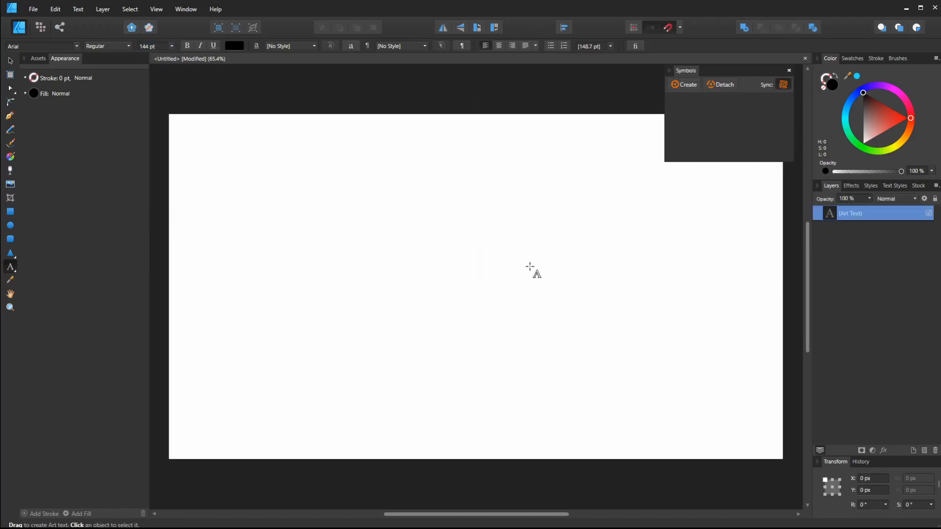
pyautogui.write('offset')
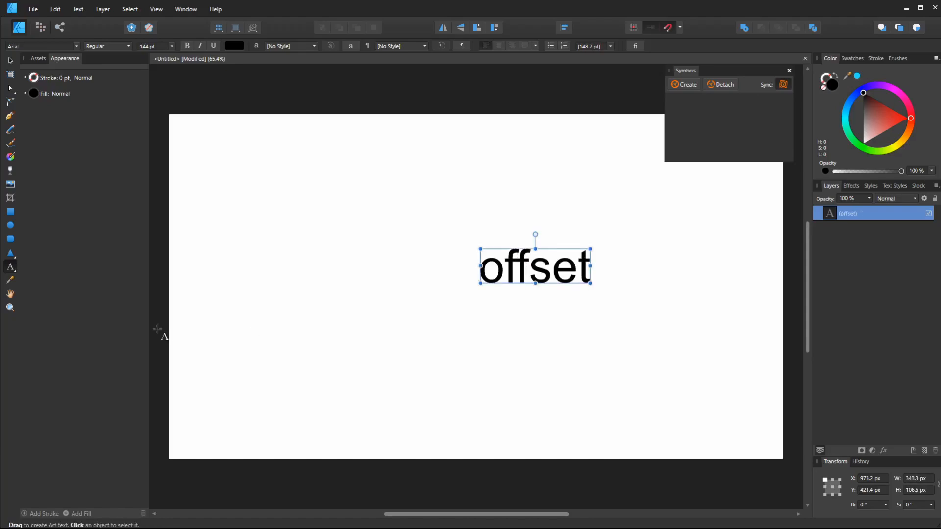
pyautogui.moveTo(132, 108)
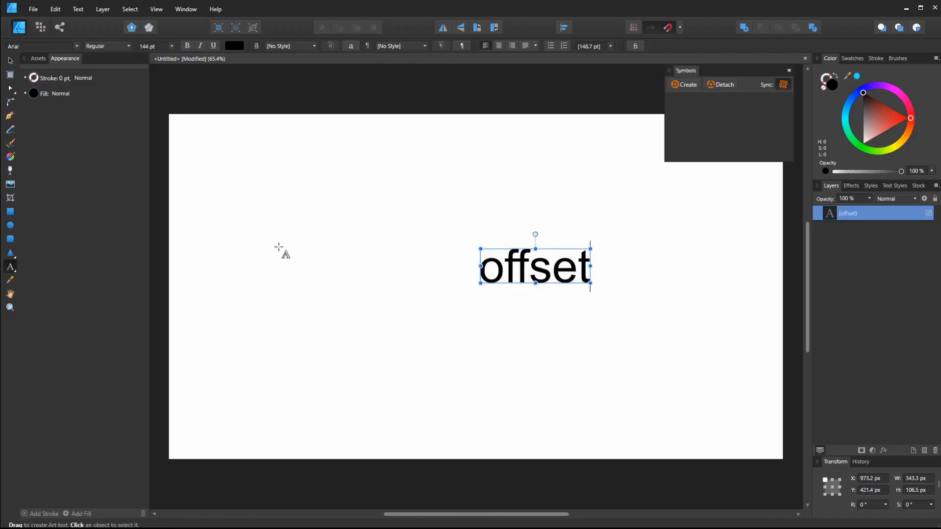
pyautogui.click(10, 61)
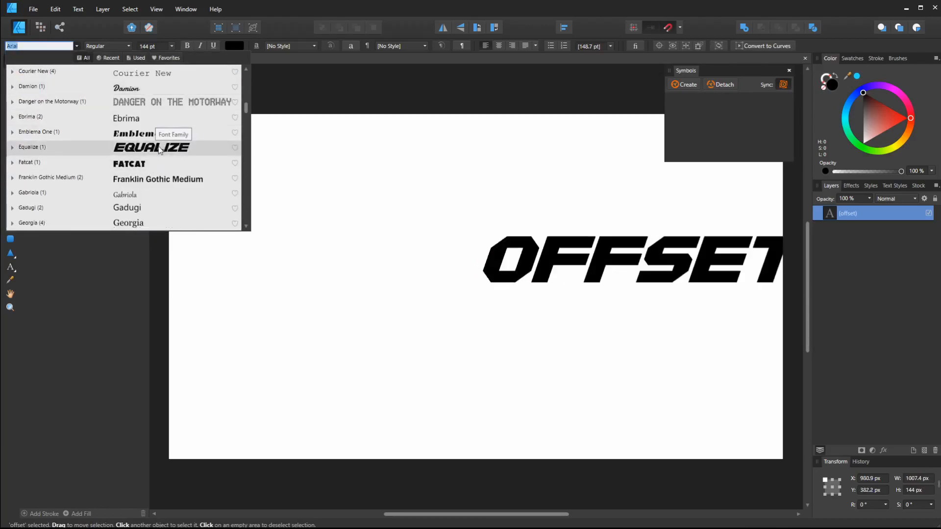
pyautogui.click(152, 147)
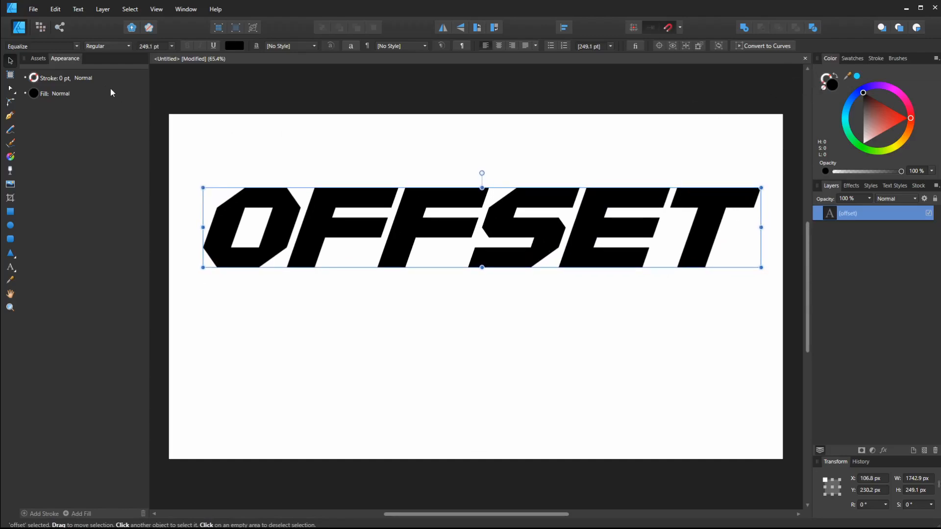
# Show the Symbols panel from the studio panel list
pyautogui.click(129, 9)
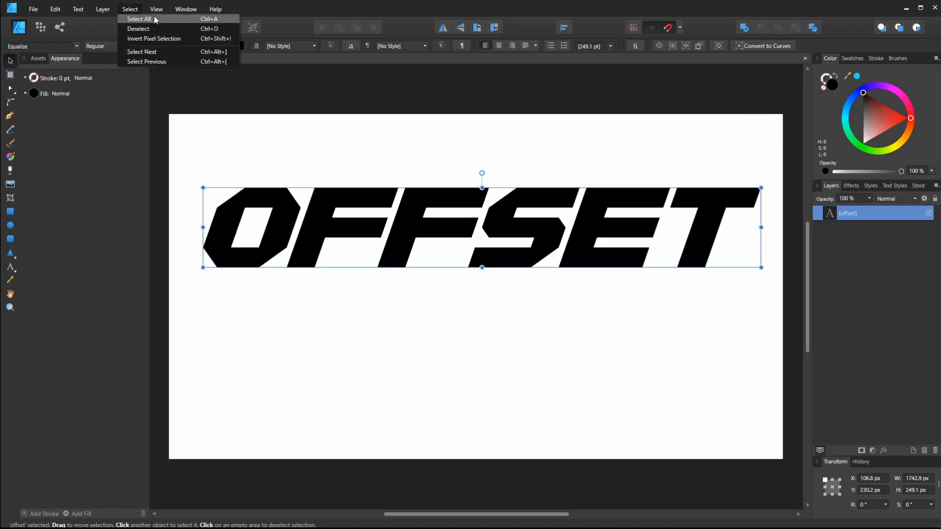
pyautogui.click(156, 9)
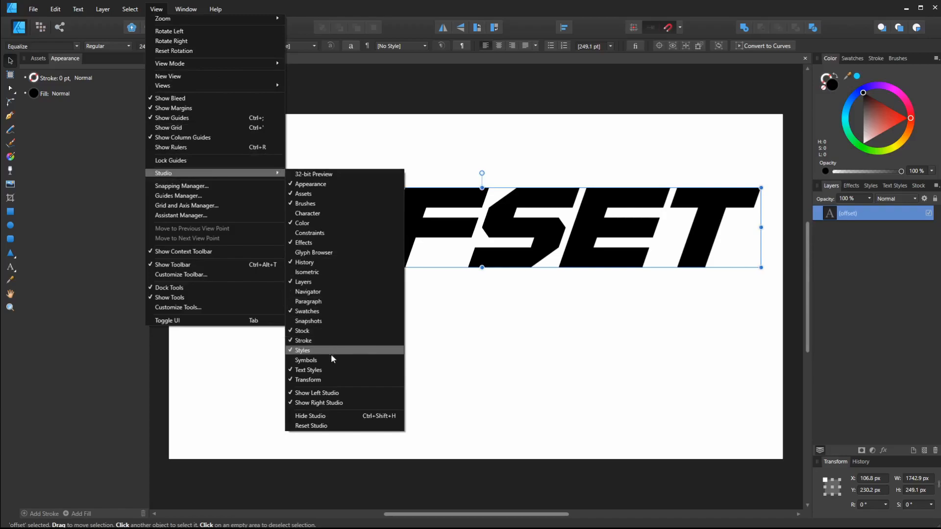
pyautogui.click(305, 360)
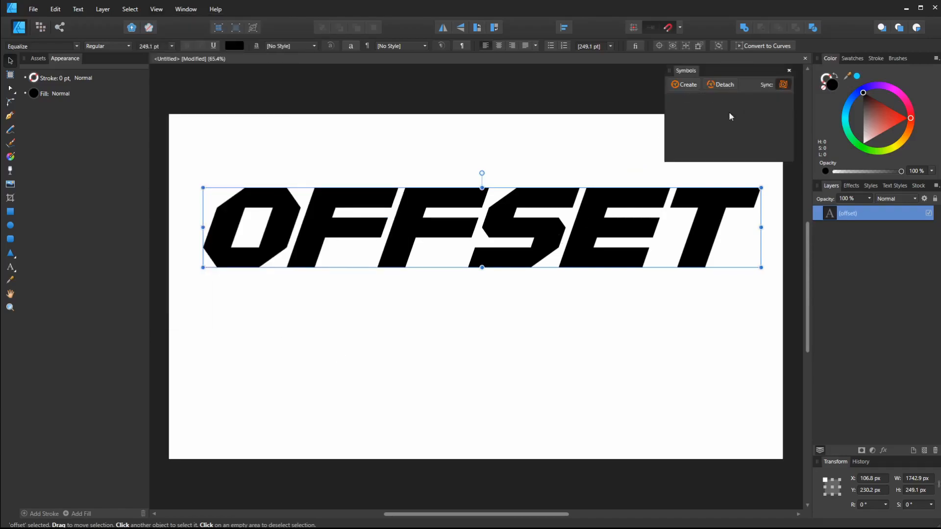
pyautogui.moveTo(761, 123)
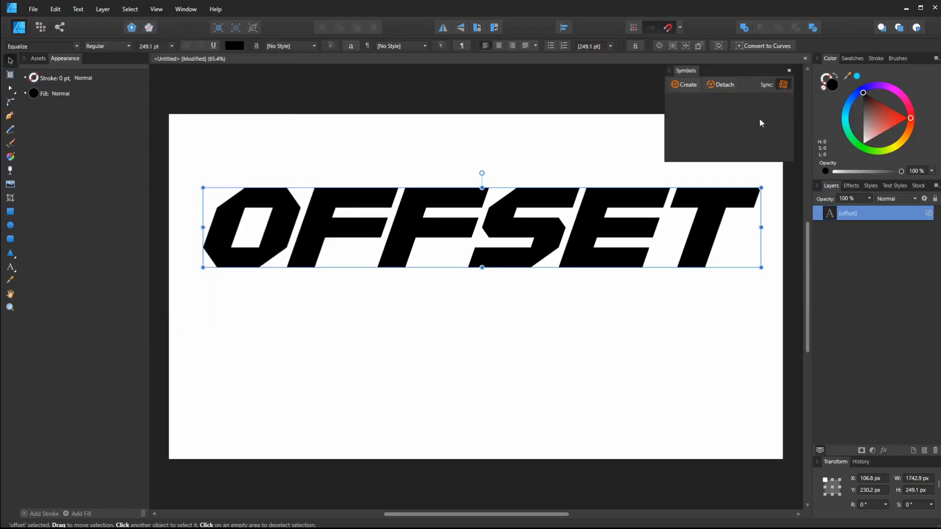
pyautogui.moveTo(783, 84)
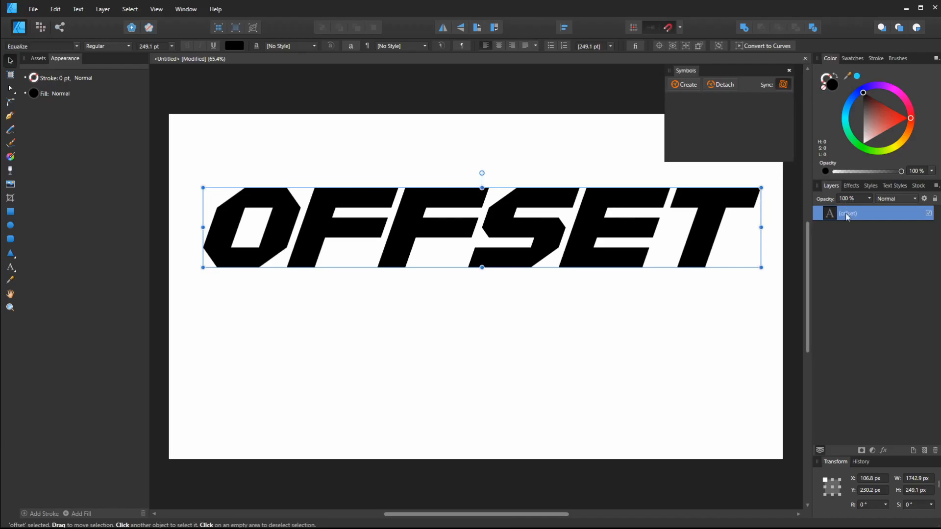
pyautogui.moveTo(684, 93)
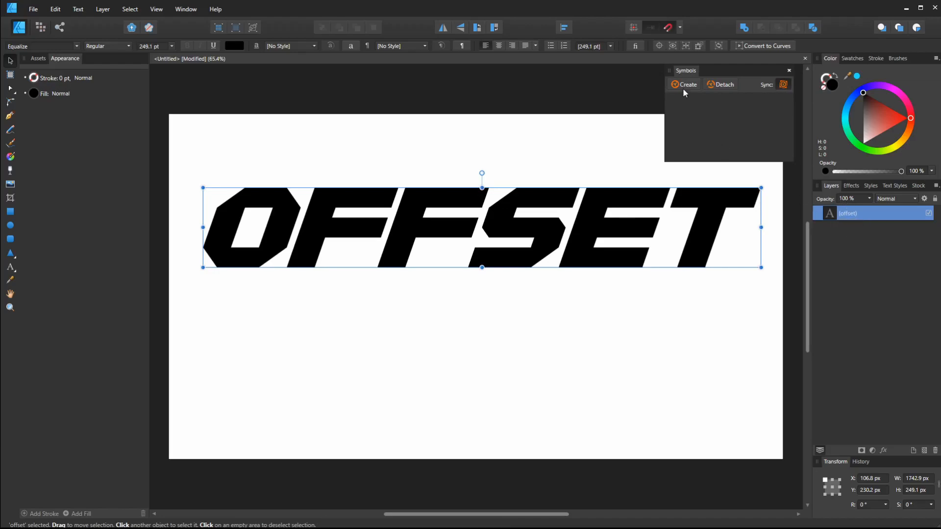
# Create a symbol from the OFFSET text and check its nested contents
pyautogui.click(687, 84)
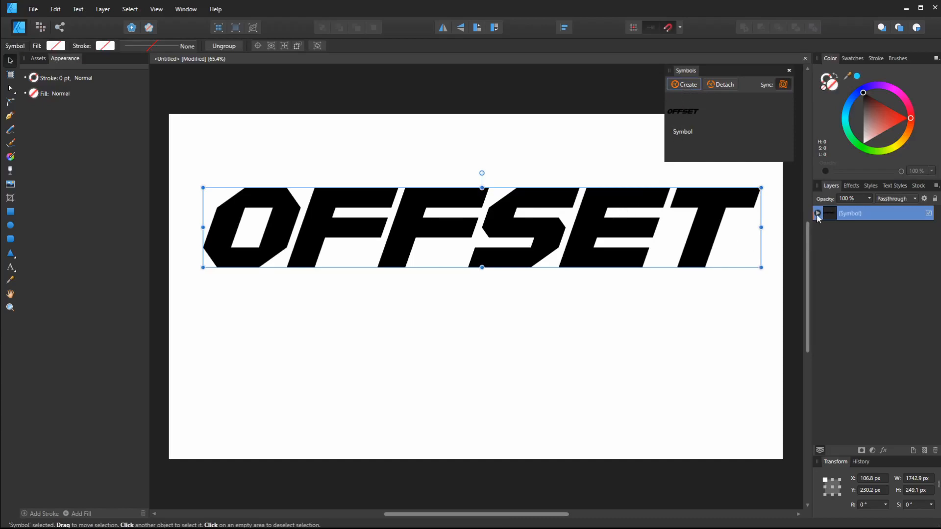
pyautogui.click(817, 214)
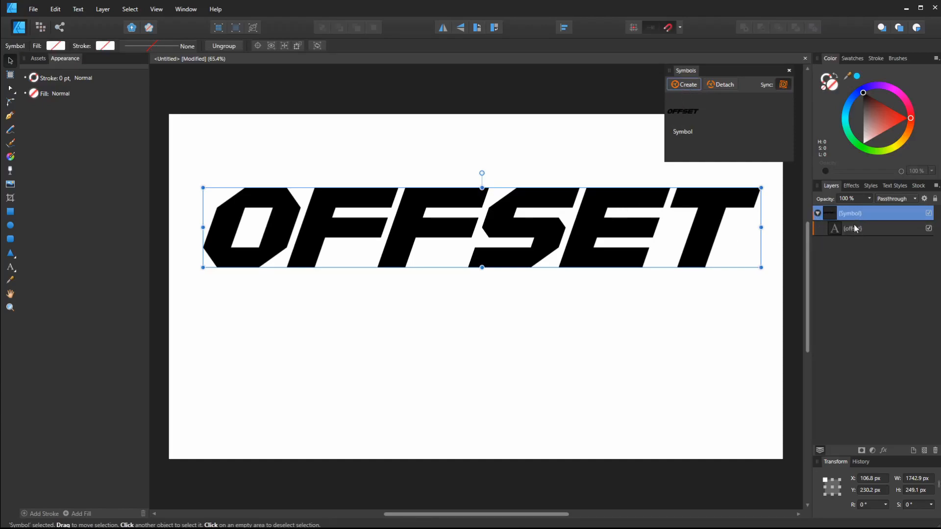
pyautogui.click(853, 228)
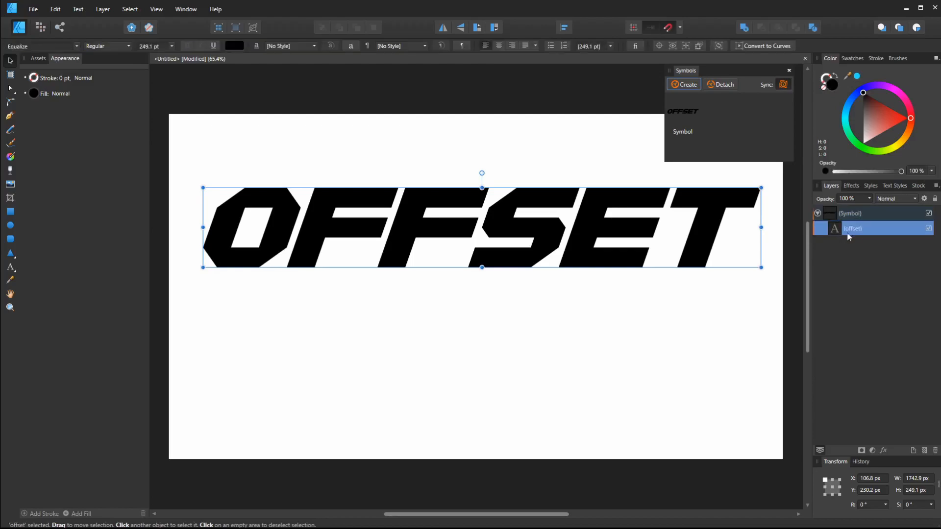
pyautogui.moveTo(859, 243)
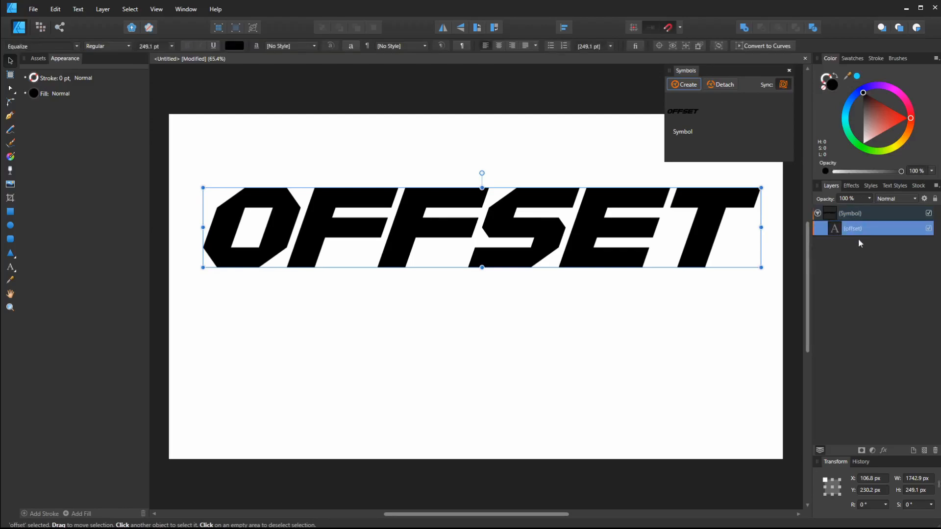
pyautogui.click(852, 213)
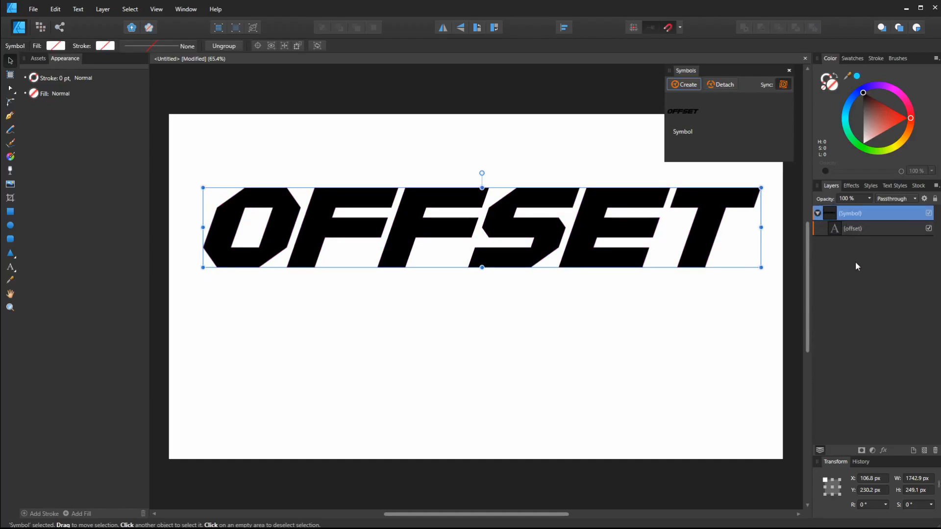
pyautogui.moveTo(864, 252)
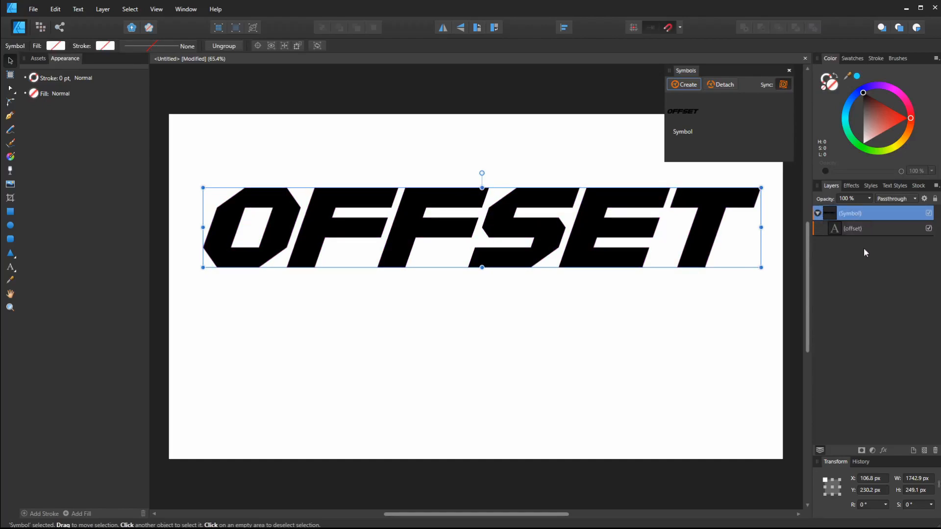
pyautogui.click(817, 213)
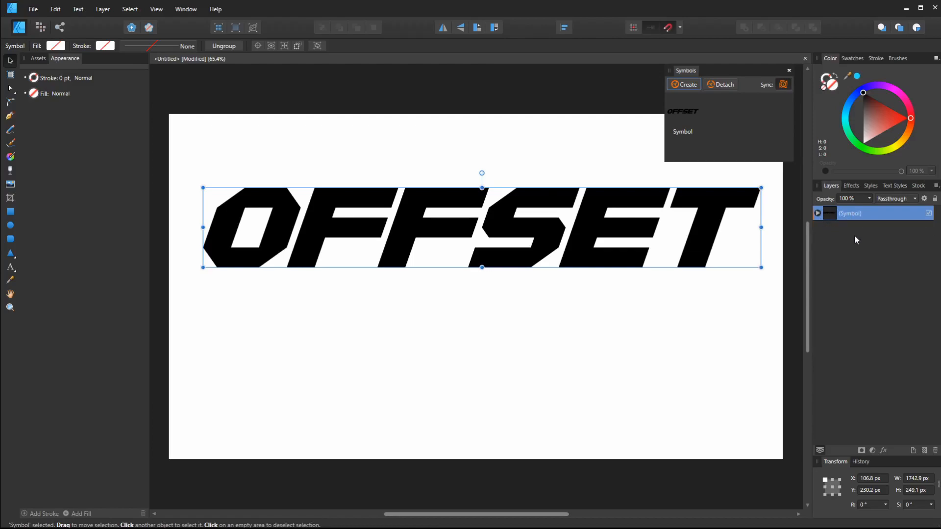
pyautogui.moveTo(564, 298)
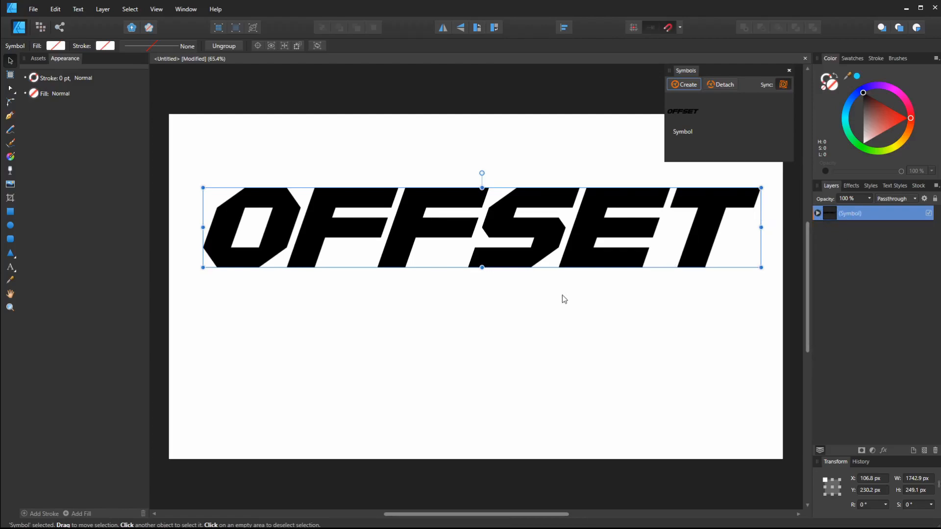
pyautogui.moveTo(539, 190)
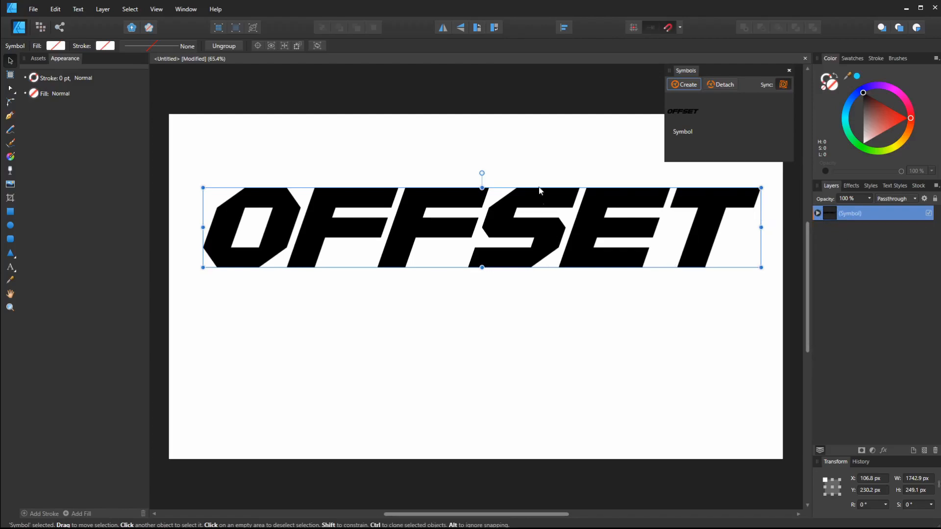
pyautogui.moveTo(546, 246)
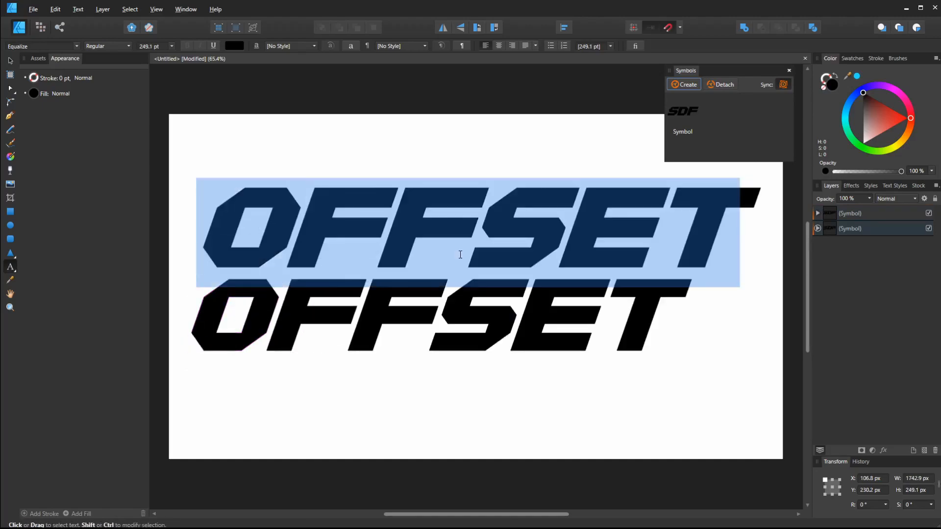
# Give the linked OFFSET symbol copies a pinkish-red fill, then deselect
pyautogui.click(10, 61)
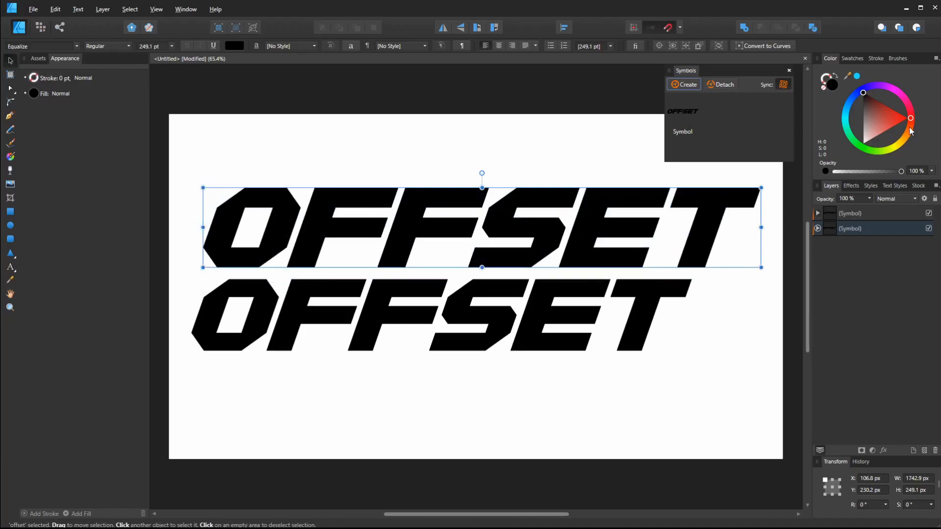
pyautogui.click(909, 117)
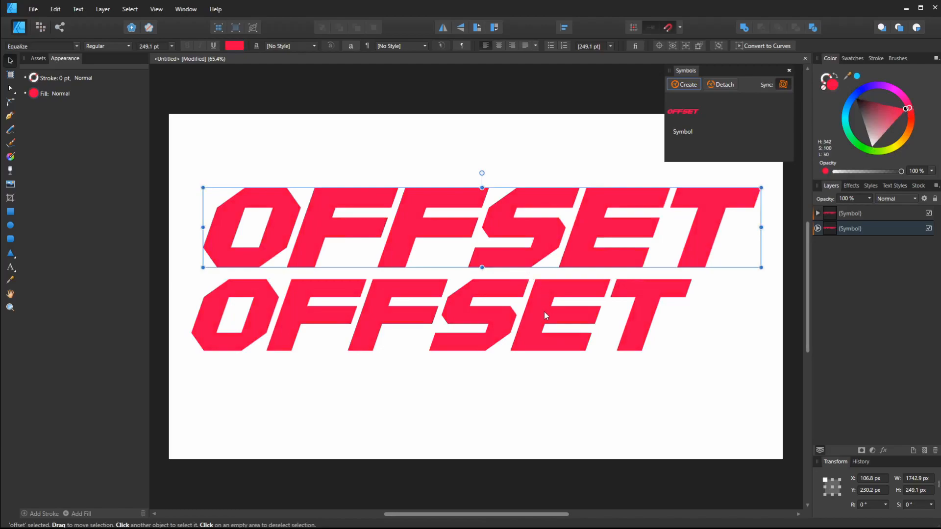
pyautogui.click(420, 419)
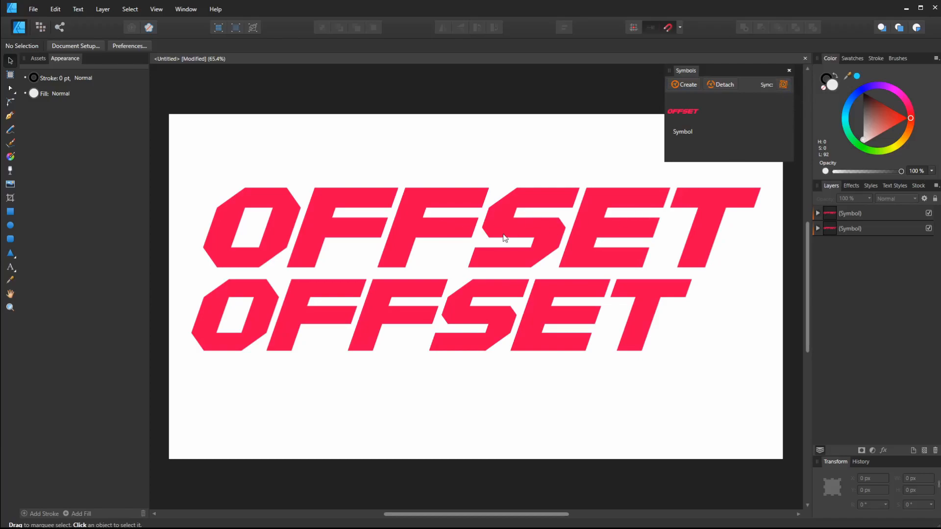
pyautogui.moveTo(804, 249)
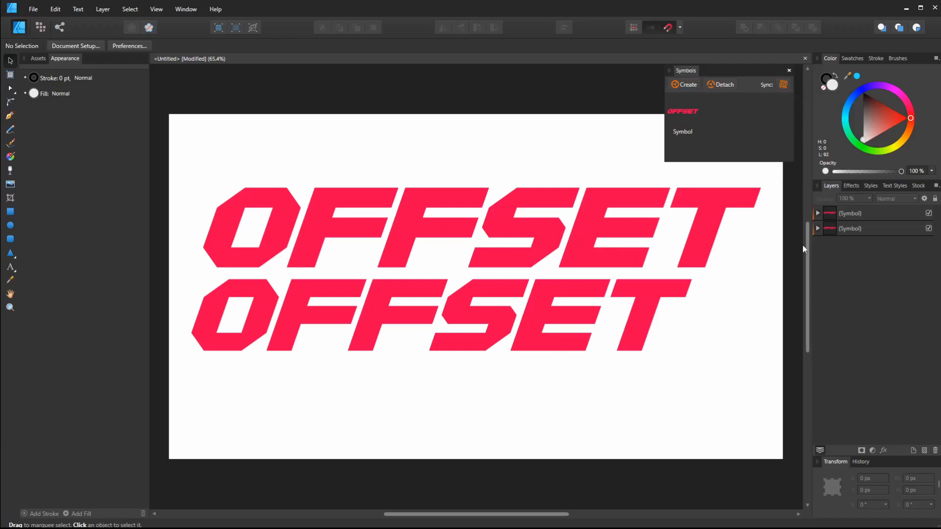
pyautogui.moveTo(903, 124)
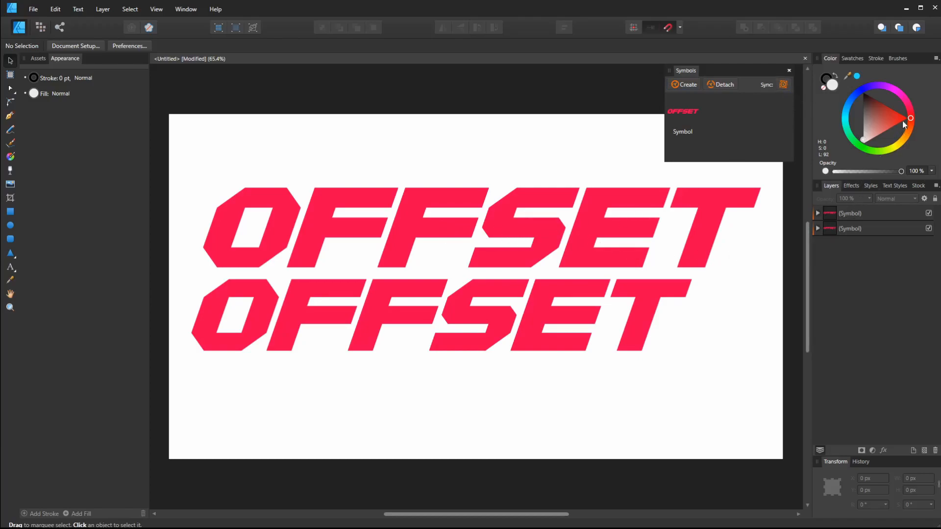
pyautogui.click(903, 134)
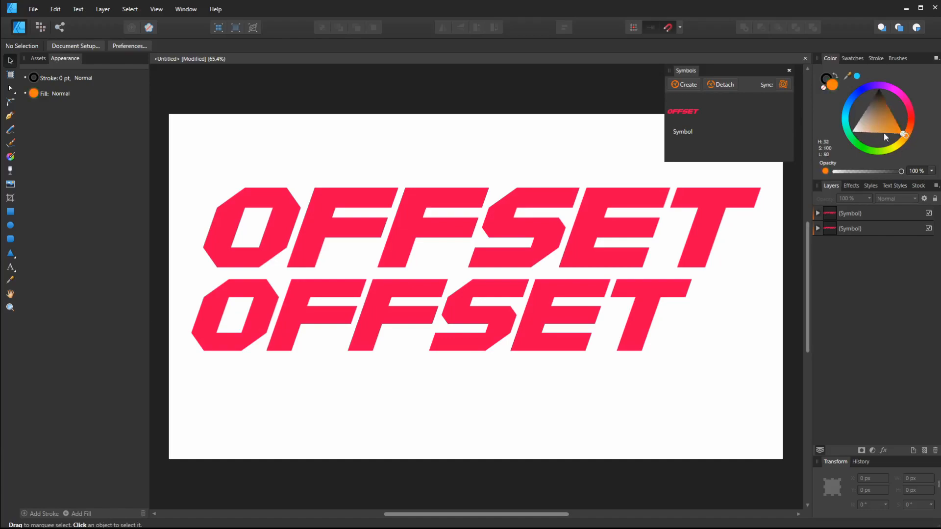
pyautogui.click(441, 315)
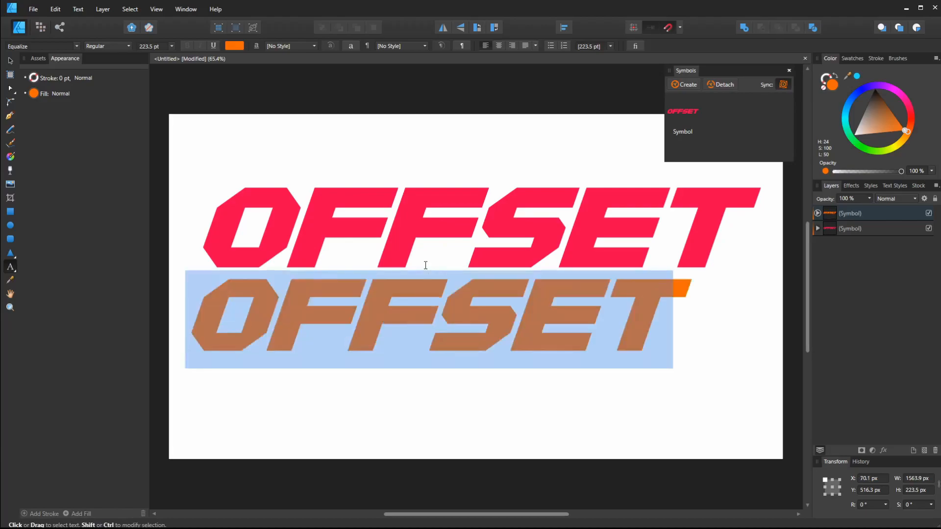
pyautogui.click(429, 321)
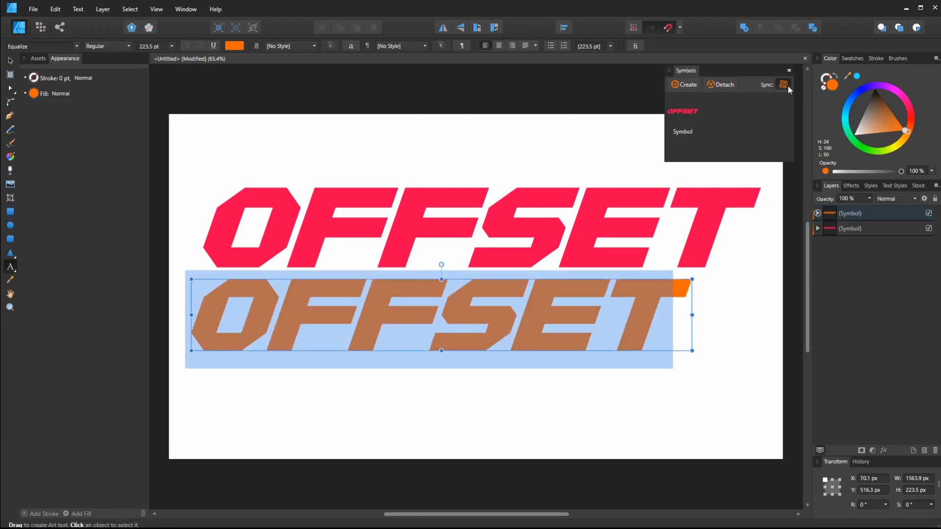
pyautogui.moveTo(783, 84)
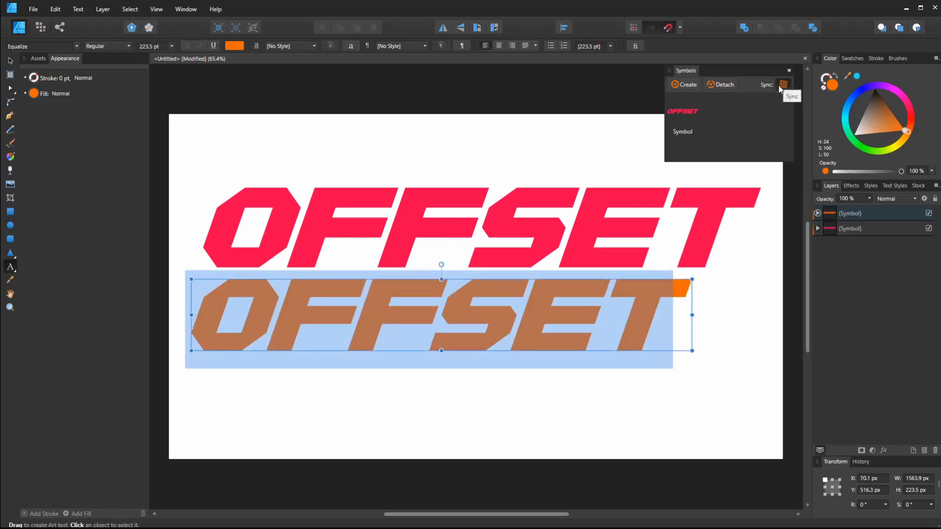
pyautogui.moveTo(737, 107)
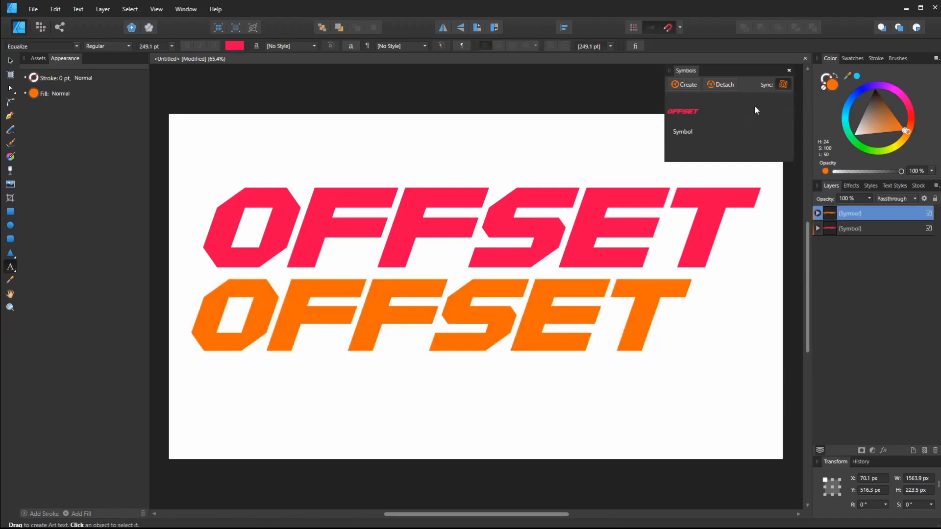
pyautogui.click(381, 315)
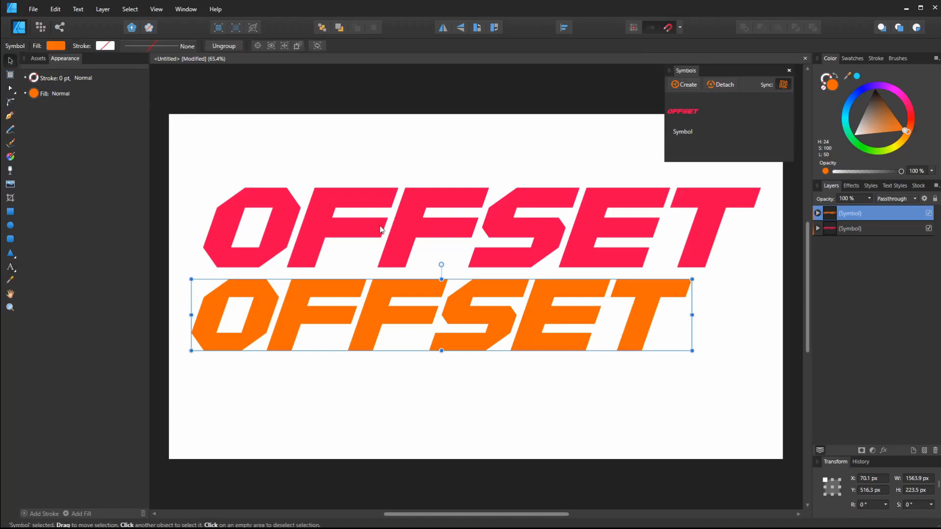
pyautogui.moveTo(676, 294)
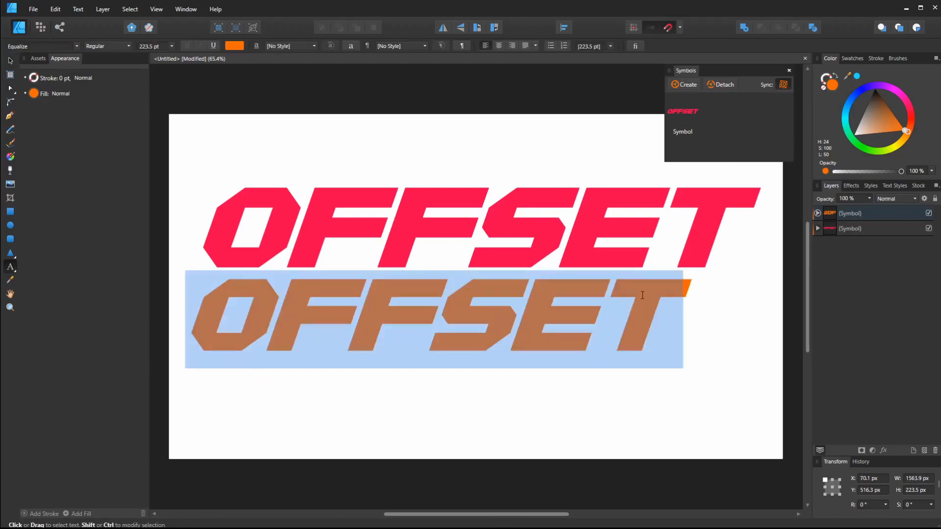
pyautogui.click(420, 318)
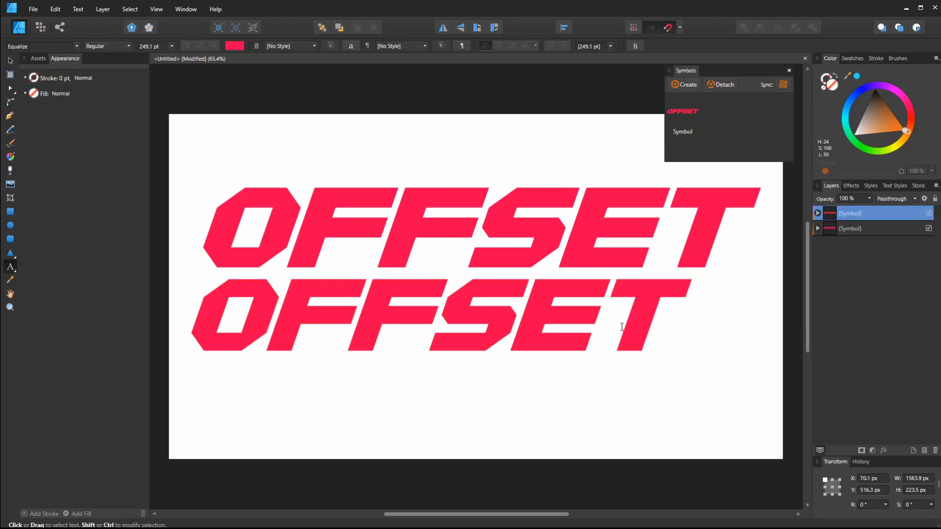
# Retype the bottom copy's lettering as DFSDFG so both copies sync
pyautogui.click(432, 318)
pyautogui.write('DF')
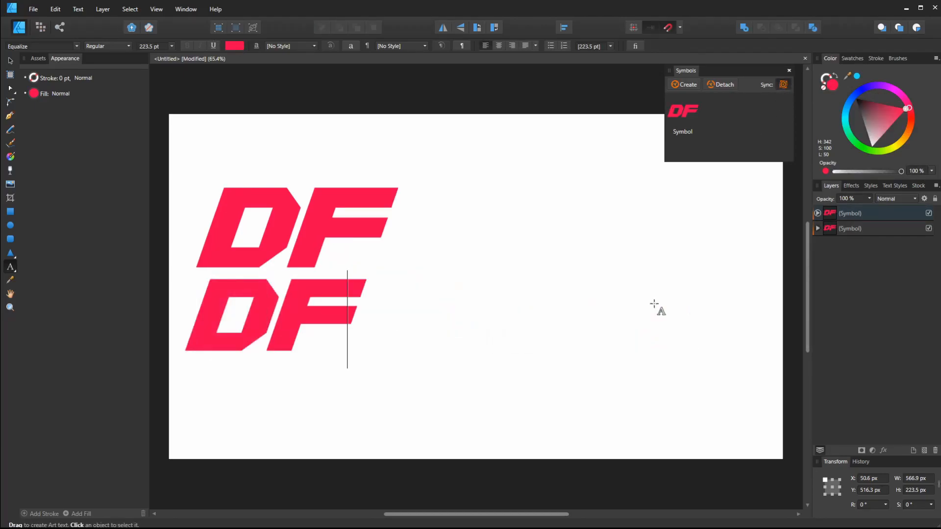
pyautogui.write('SDFG')
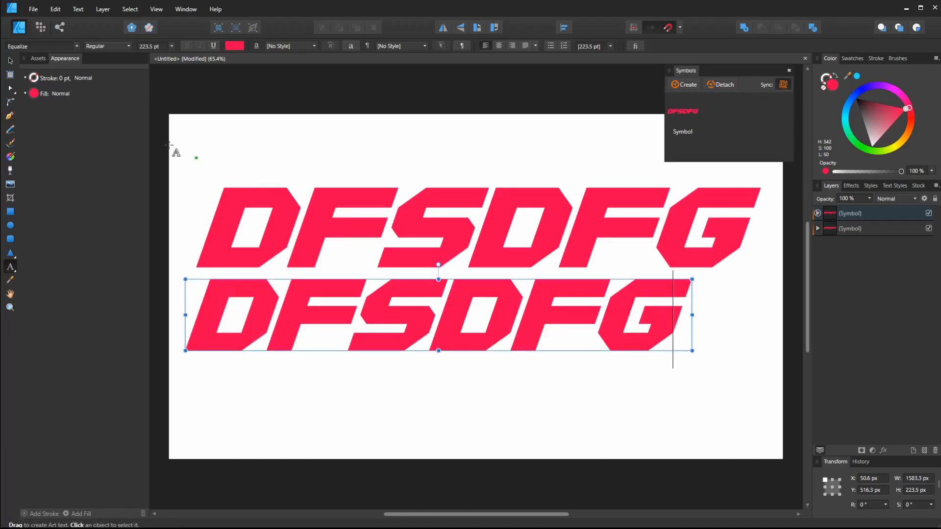
pyautogui.click(9, 61)
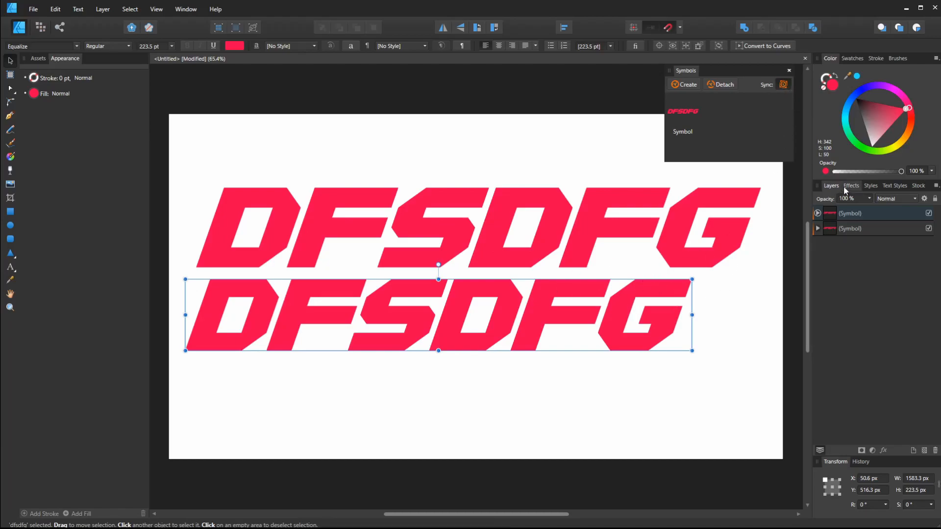
pyautogui.moveTo(792, 101)
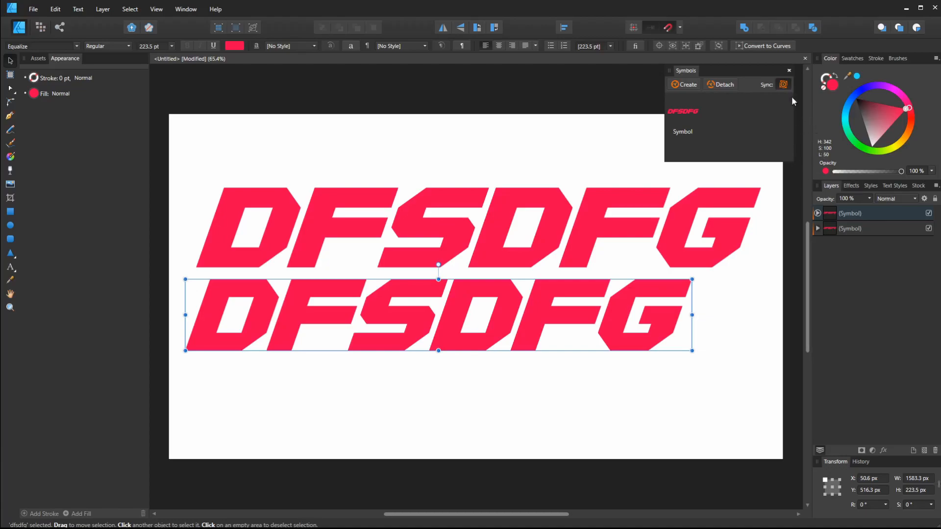
pyautogui.moveTo(827, 176)
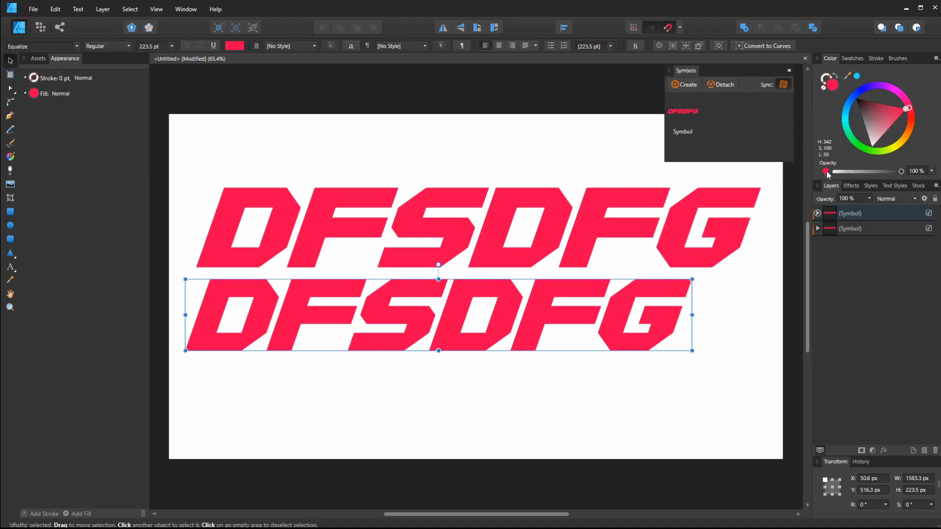
# Enable a black Color Overlay on one copy and retype the text as OFFSET
pyautogui.click(850, 185)
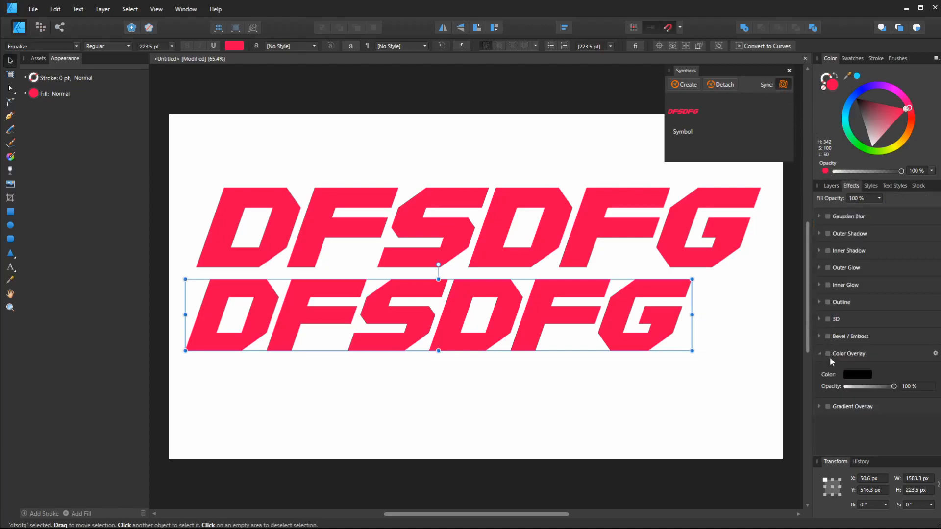
pyautogui.click(827, 354)
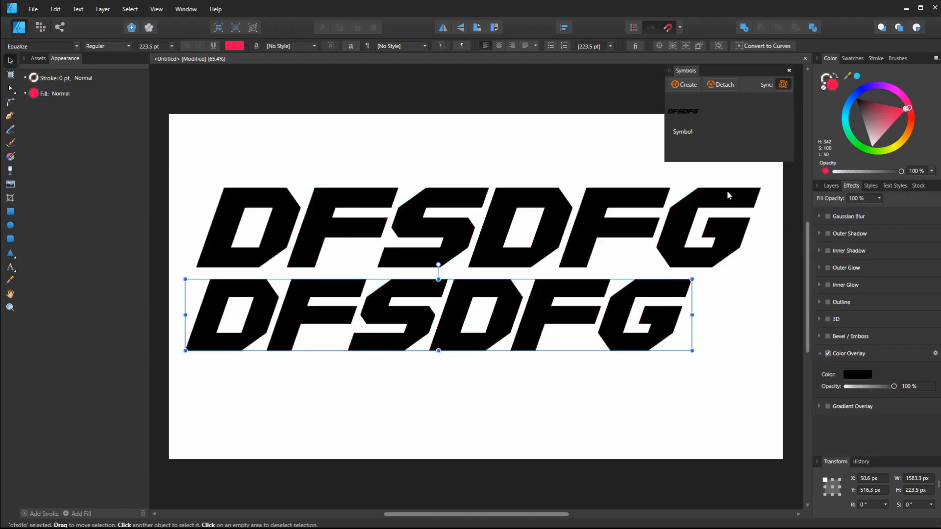
pyautogui.click(828, 354)
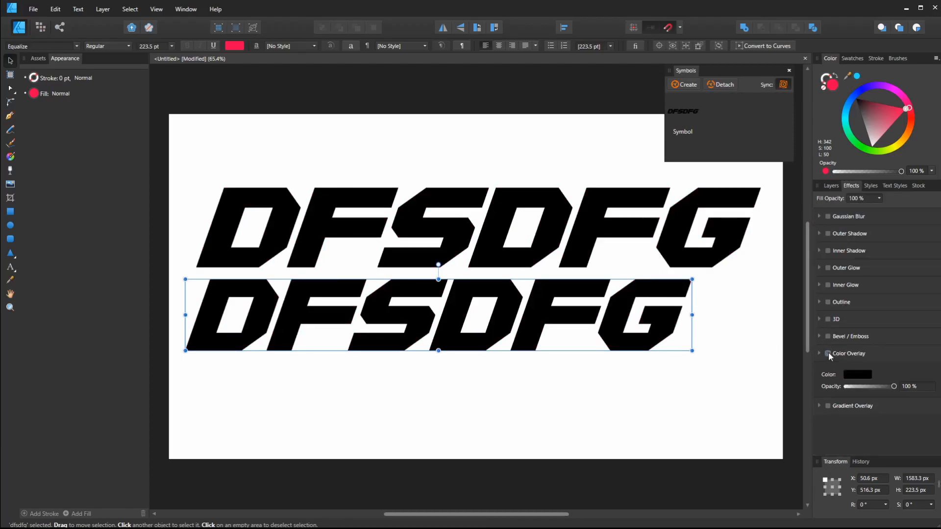
pyautogui.click(828, 353)
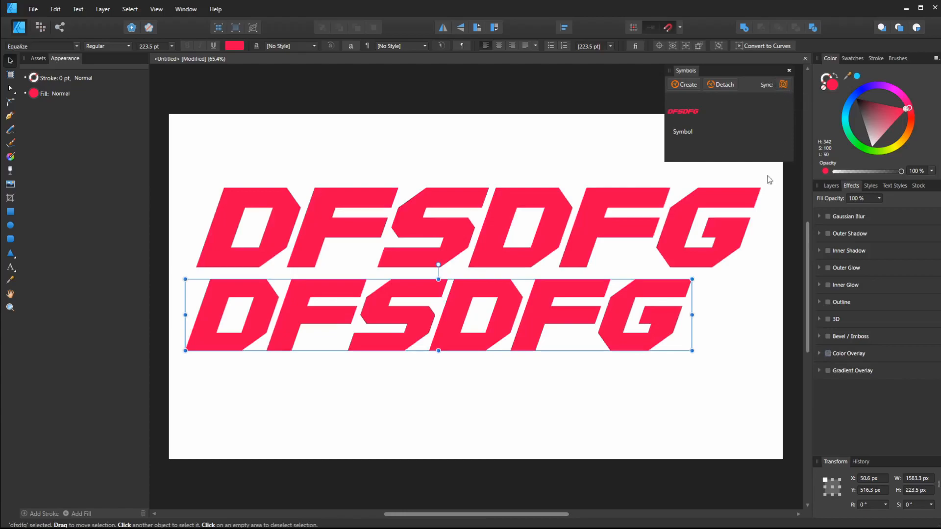
pyautogui.moveTo(828, 355)
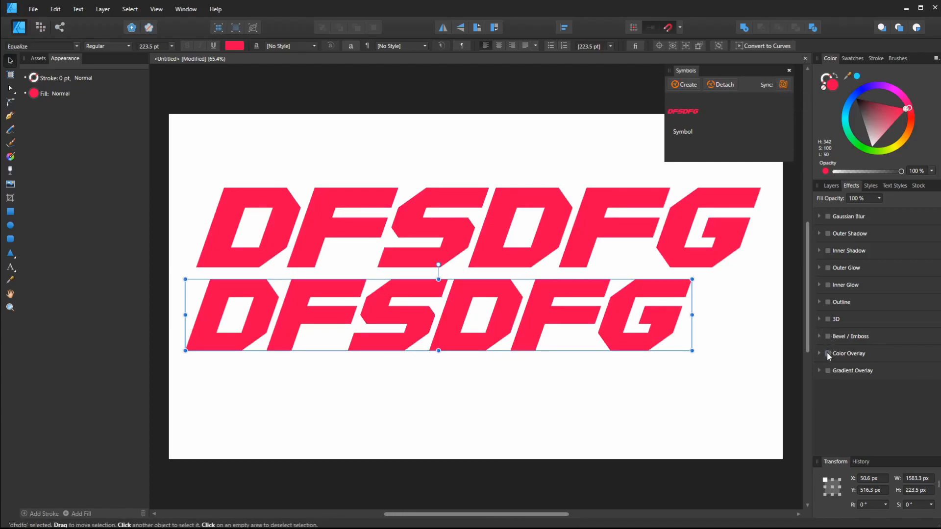
pyautogui.click(828, 353)
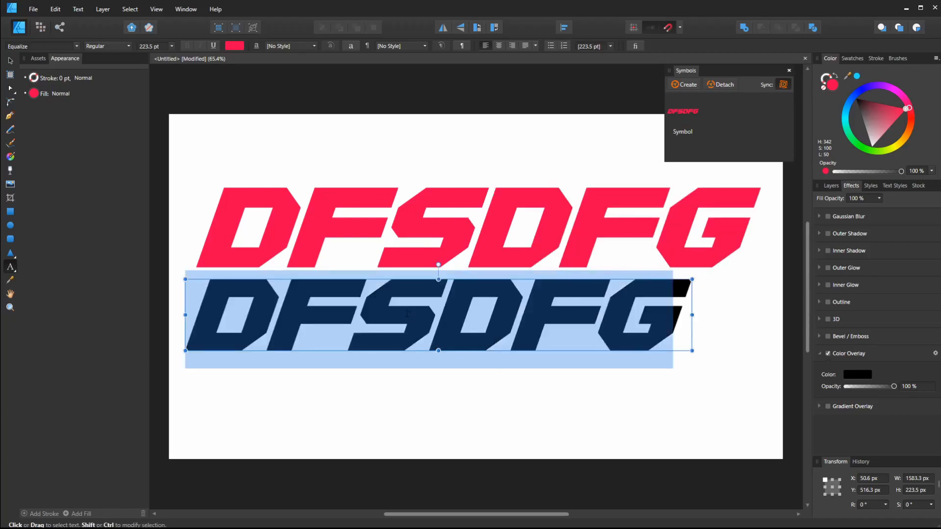
pyautogui.write('OFFSET')
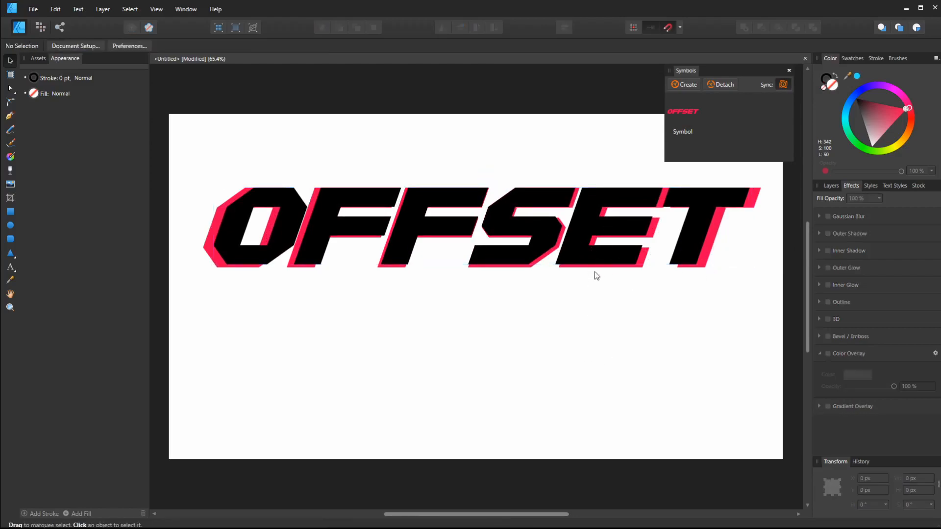
# Select an OFFSET copy and turn on its black Color Overlay
pyautogui.click(593, 252)
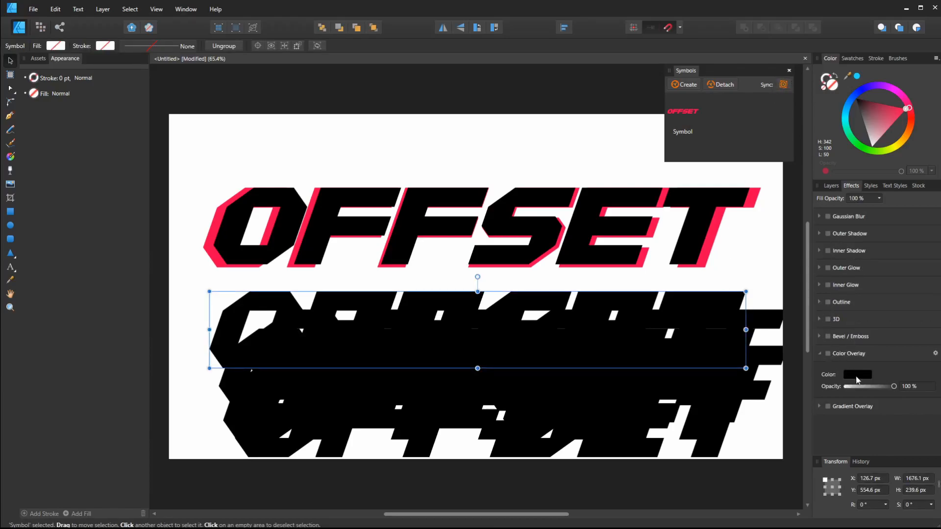
pyautogui.click(828, 353)
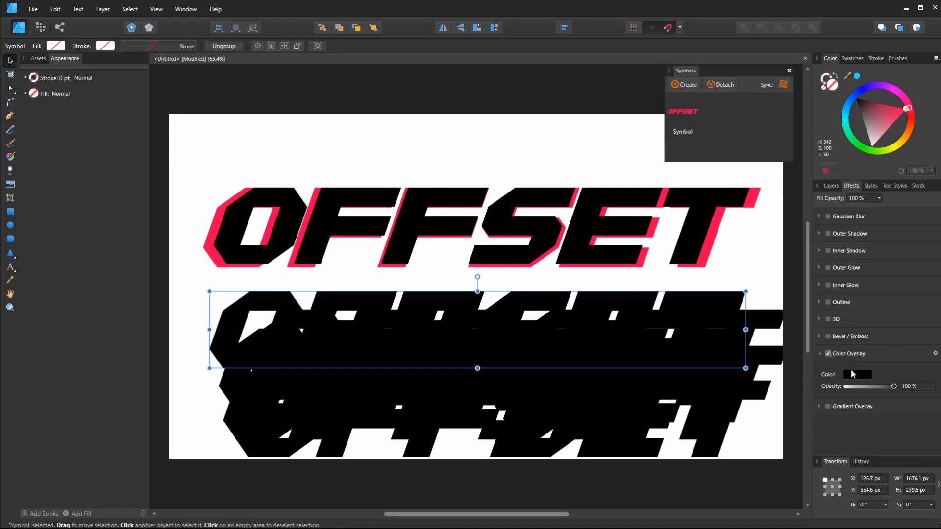
pyautogui.click(857, 373)
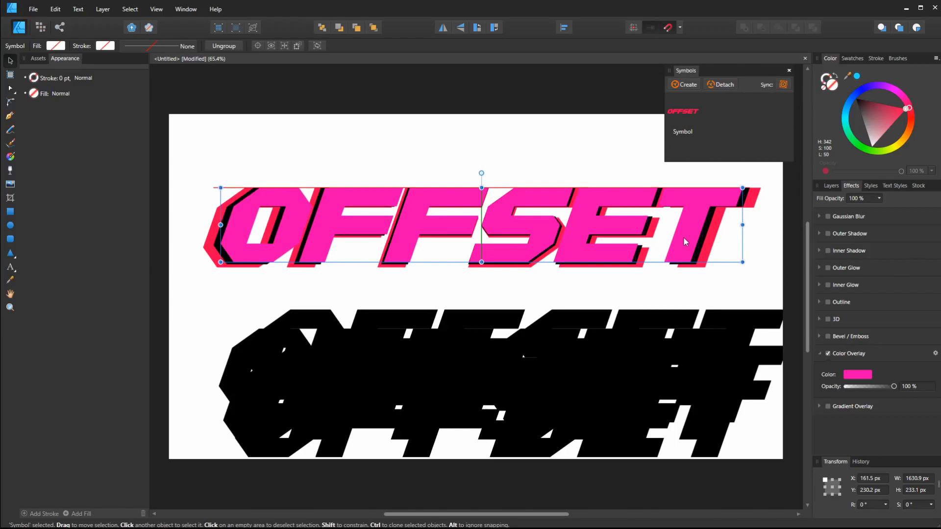
# Select two more black OFFSET copies and change their overlay colours
pyautogui.click(528, 357)
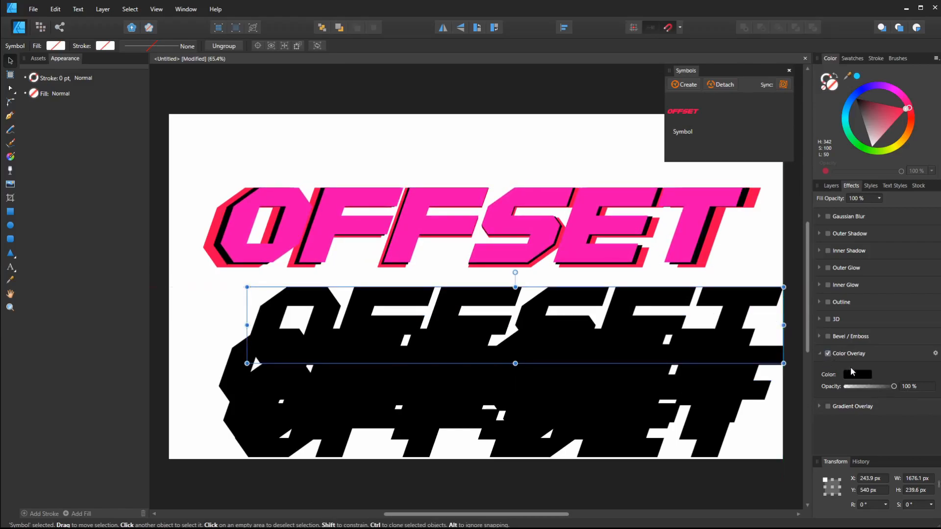
pyautogui.click(858, 374)
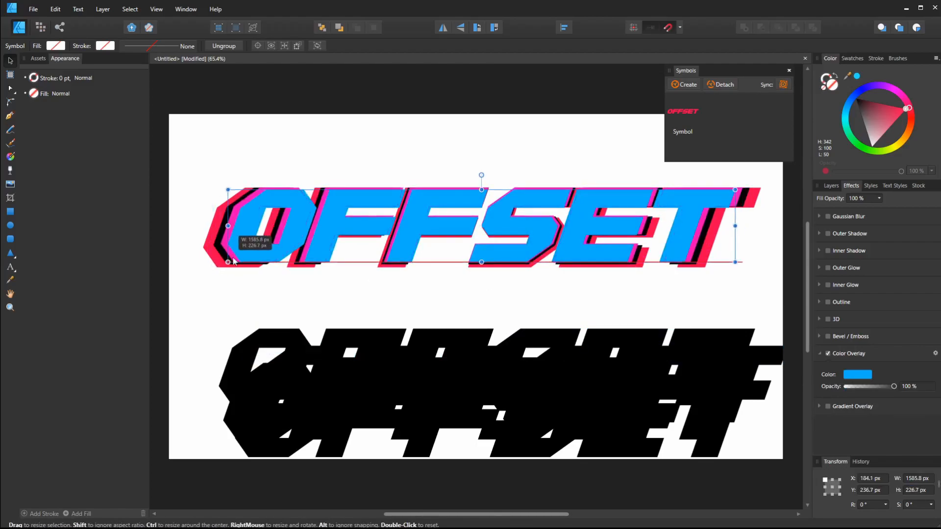
pyautogui.click(473, 390)
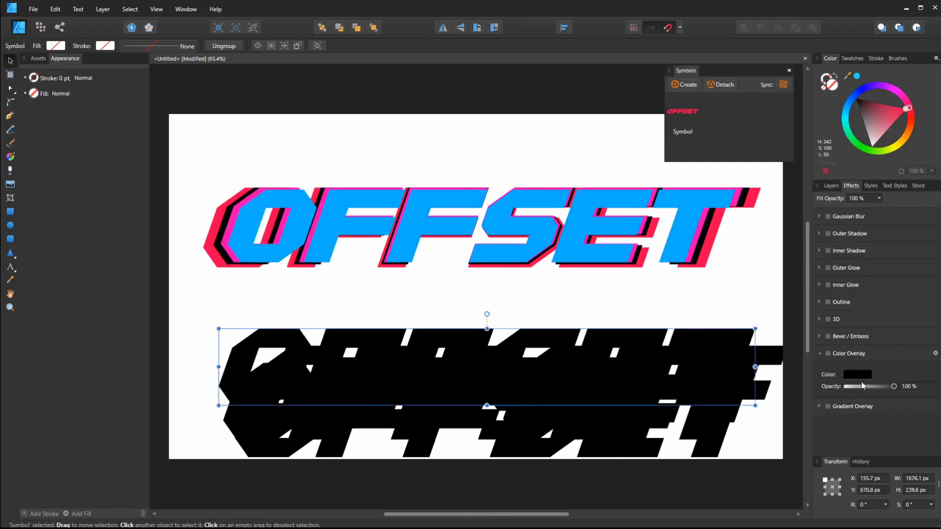
pyautogui.click(858, 374)
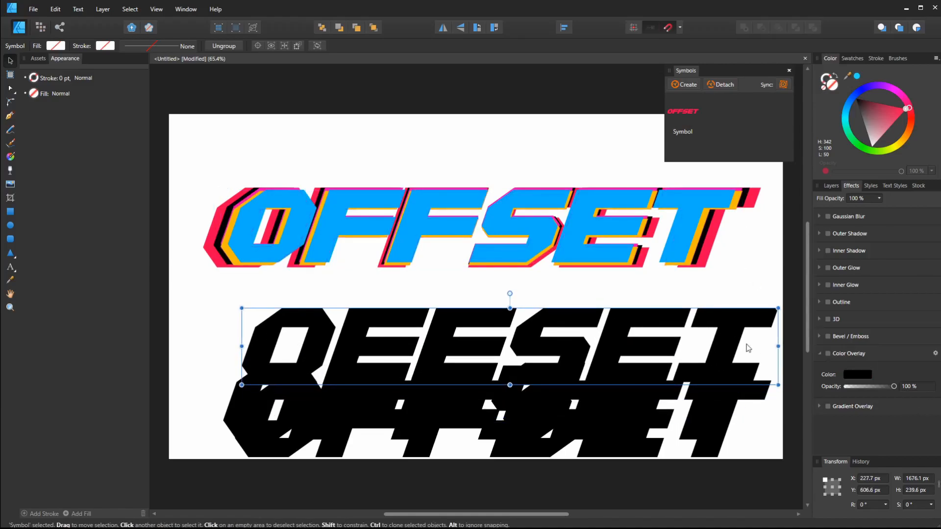
# Set one copy's overlay to red and enable the overlay on the next copy
pyautogui.click(857, 374)
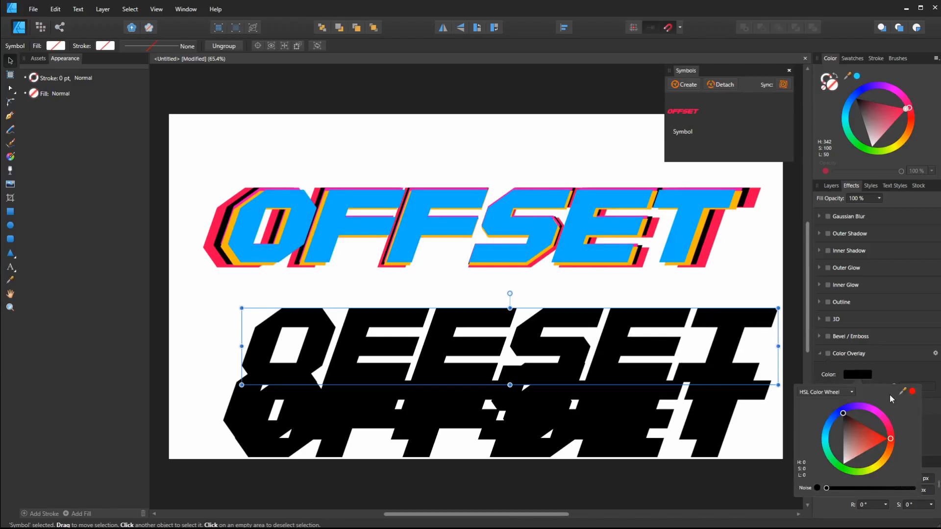
pyautogui.moveTo(682, 217)
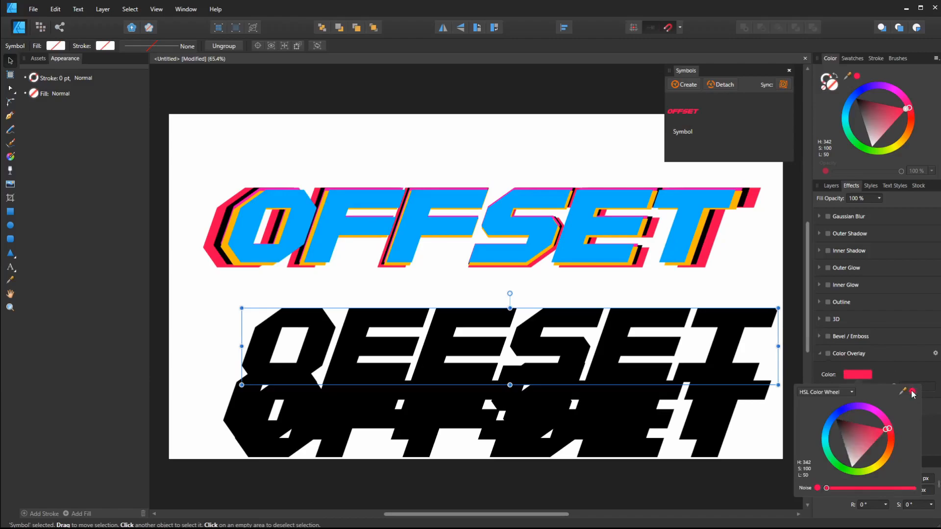
pyautogui.click(828, 354)
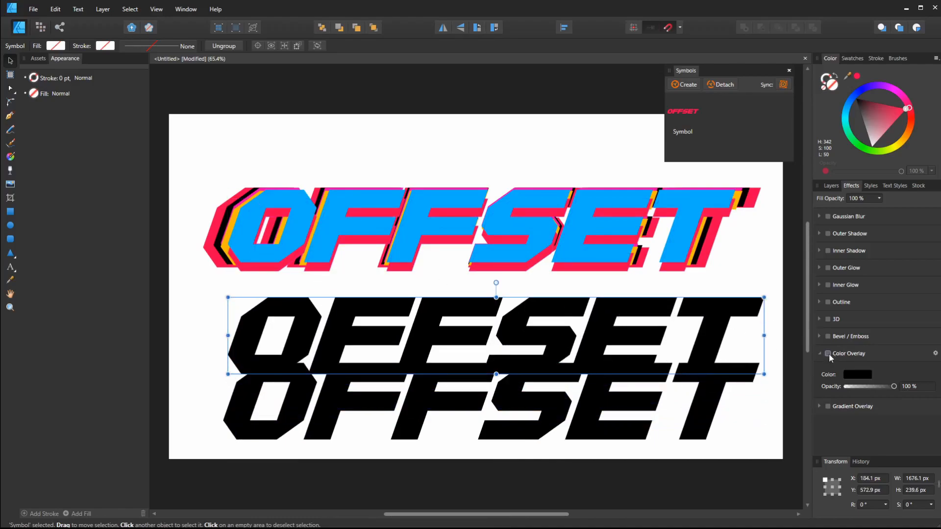
pyautogui.click(856, 374)
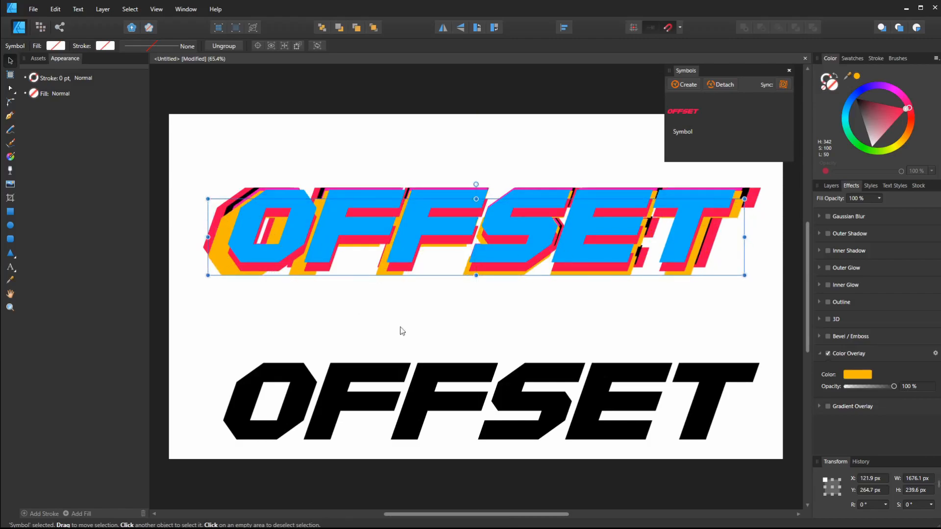
# Enable the last copy's Color Overlay, sample the title's blue, then deselect
pyautogui.click(491, 401)
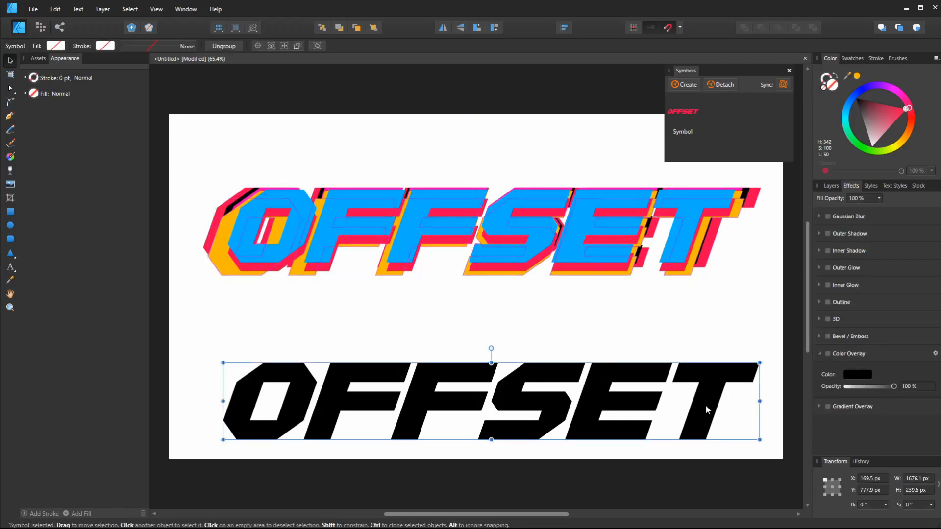
pyautogui.click(827, 353)
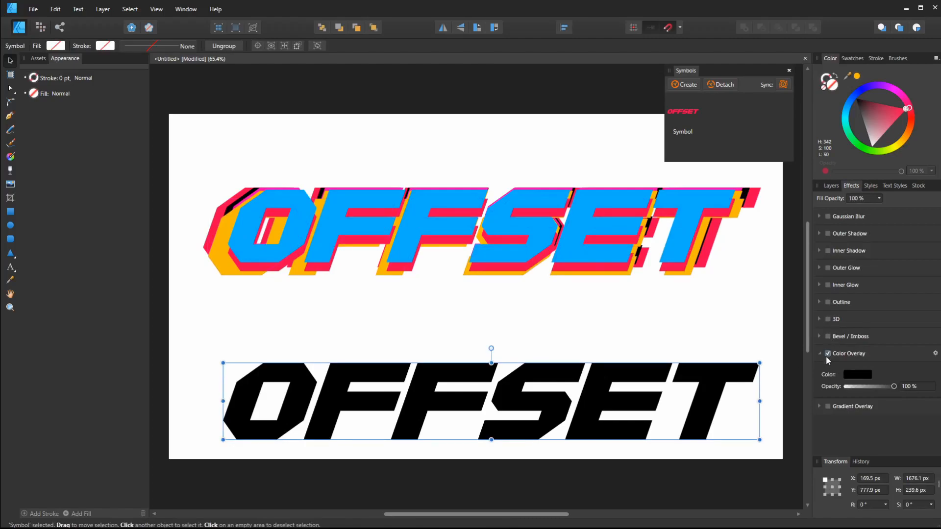
pyautogui.click(857, 374)
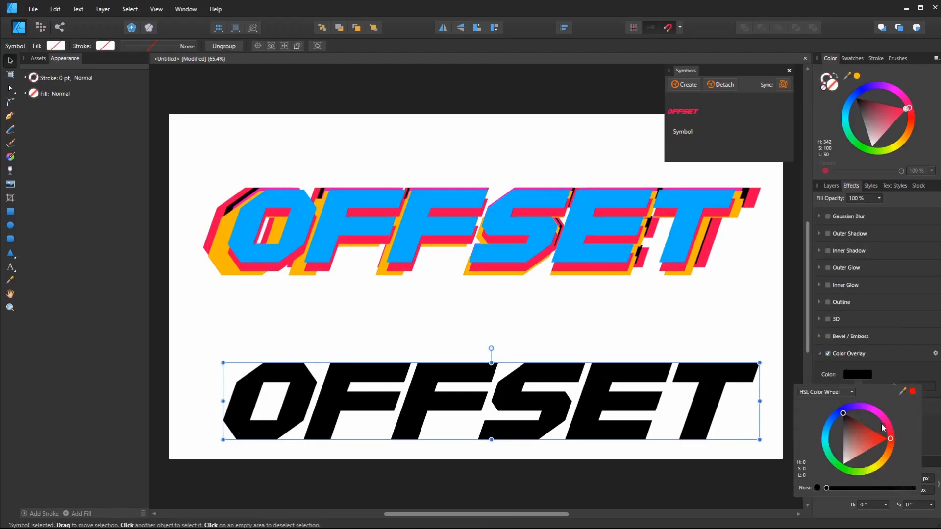
pyautogui.moveTo(912, 420)
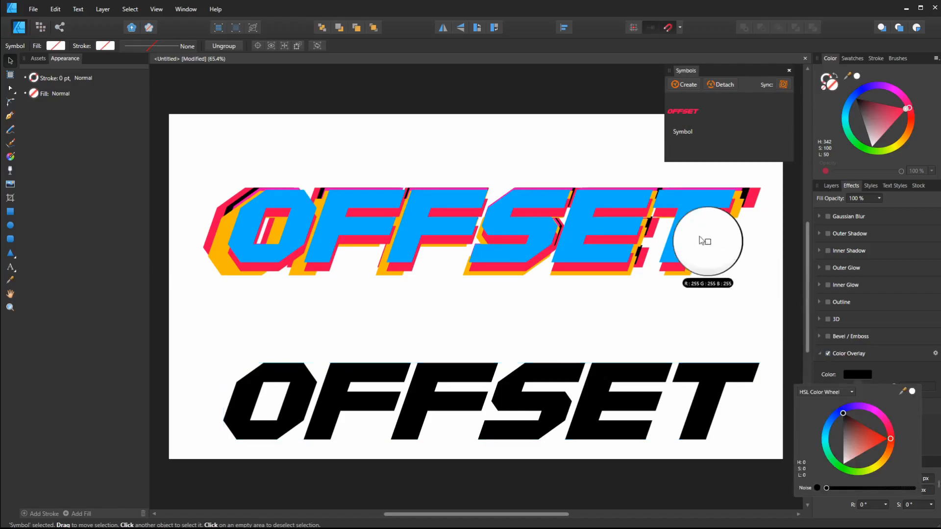
pyautogui.click(481, 402)
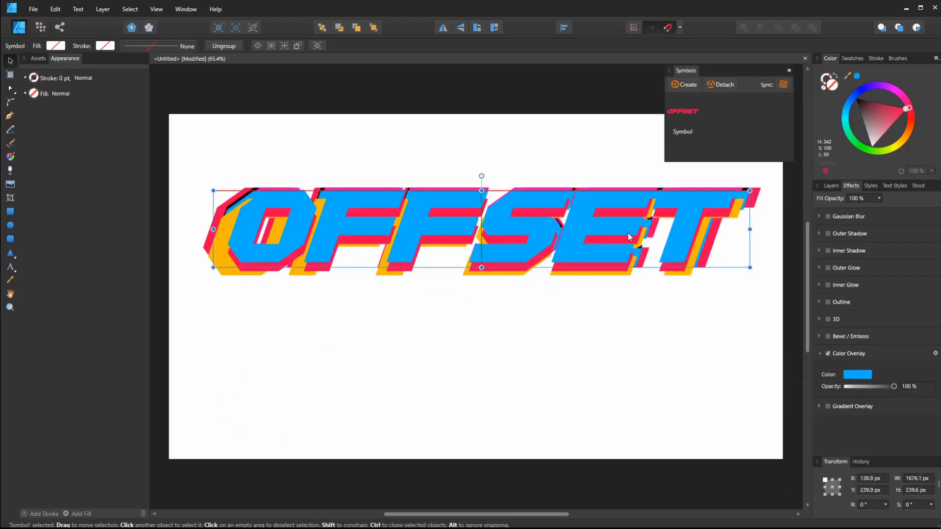
pyautogui.click(610, 336)
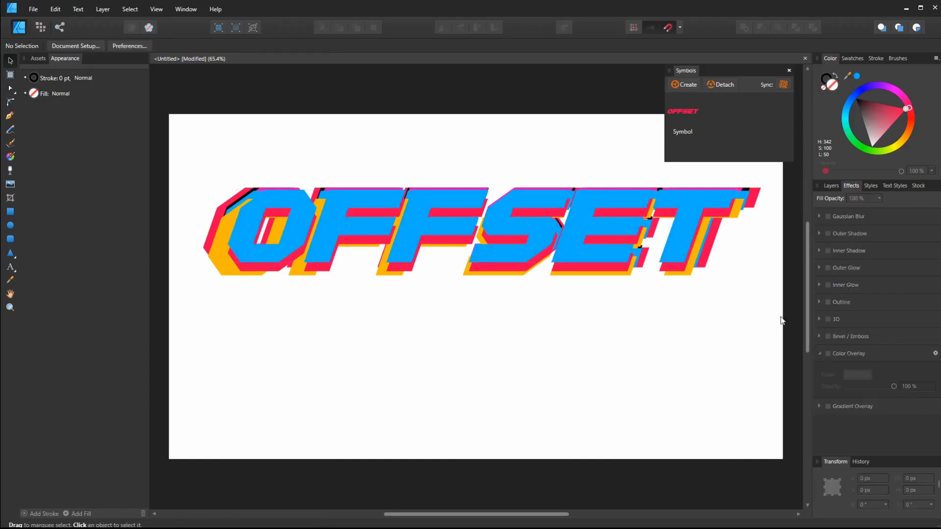
pyautogui.moveTo(734, 296)
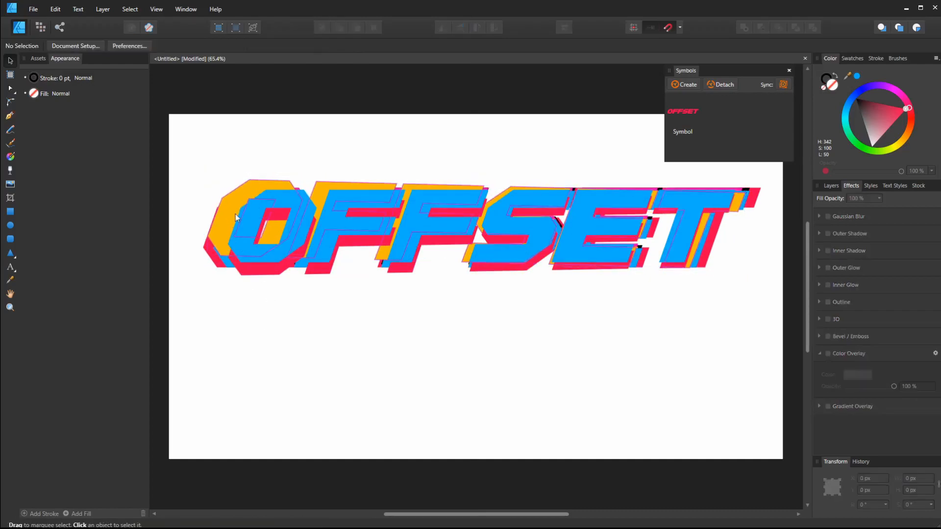
# Tilt the yellow OFFSET layer and tilt-stretch another layer slightly, then deselect
pyautogui.click(420, 228)
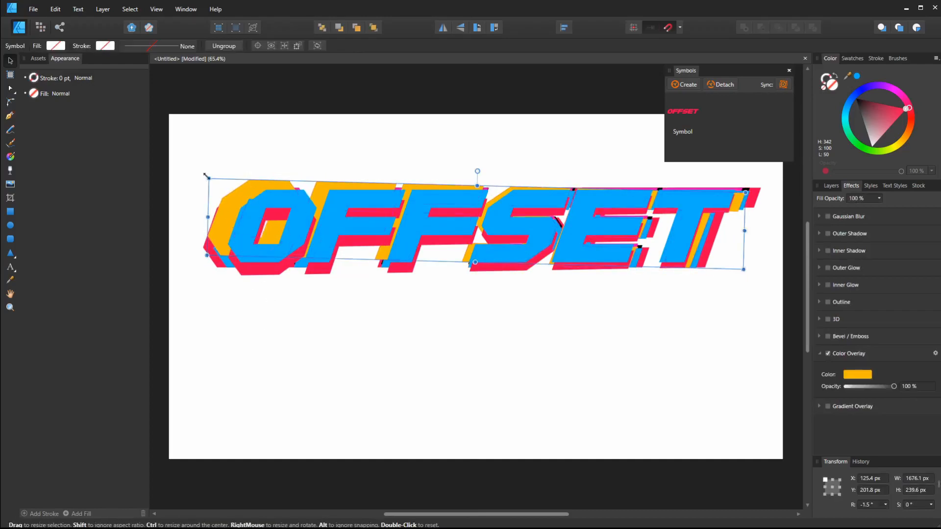
pyautogui.moveTo(205, 176); pyautogui.dragTo(232, 186)
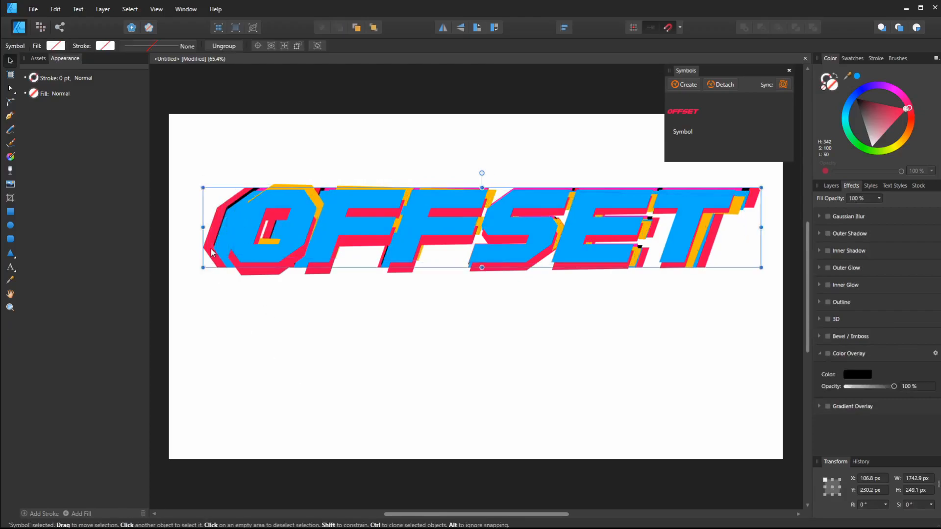
pyautogui.moveTo(201, 188); pyautogui.dragTo(193, 190)
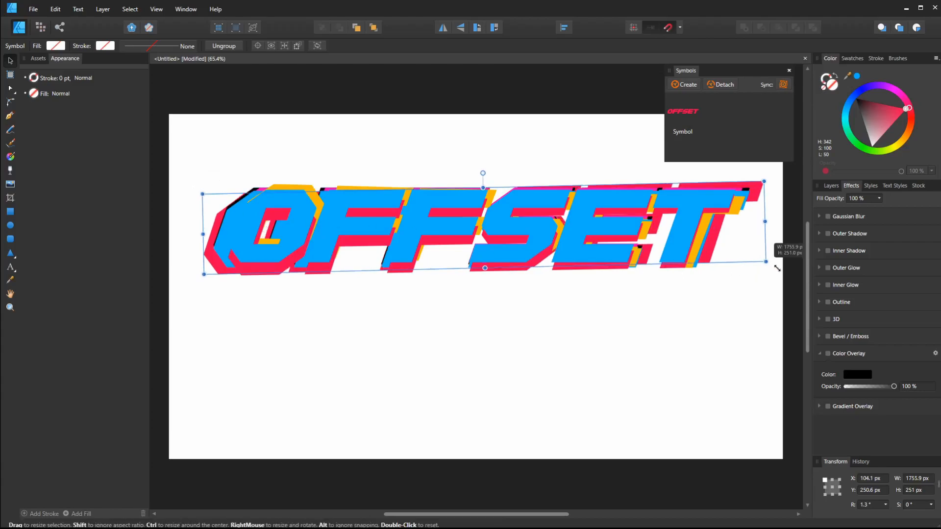
pyautogui.click(614, 352)
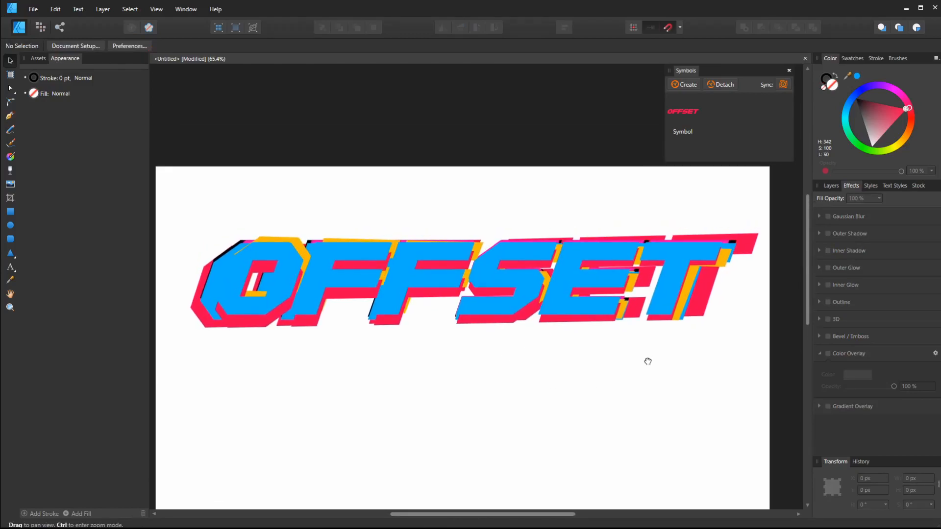
# Group the eight selected OFFSET symbol copies from the Layers panel
pyautogui.click(831, 185)
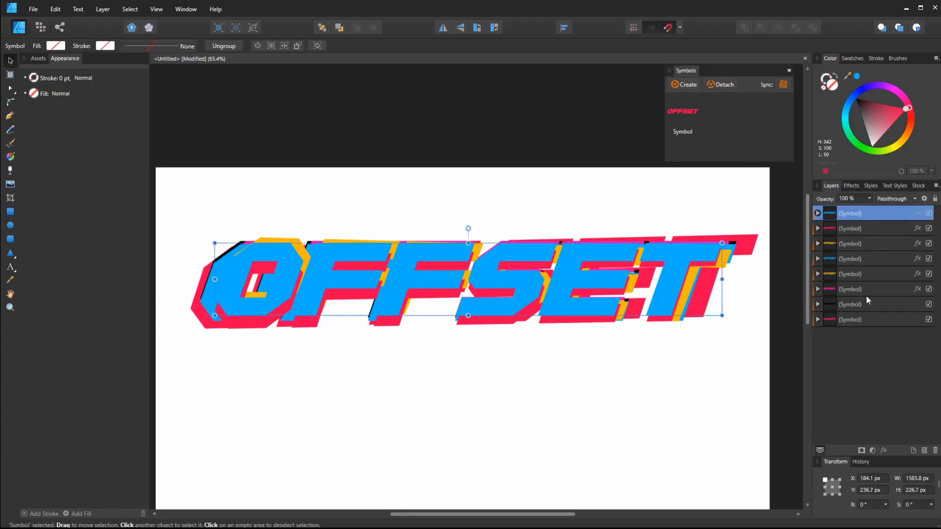
pyautogui.moveTo(859, 335)
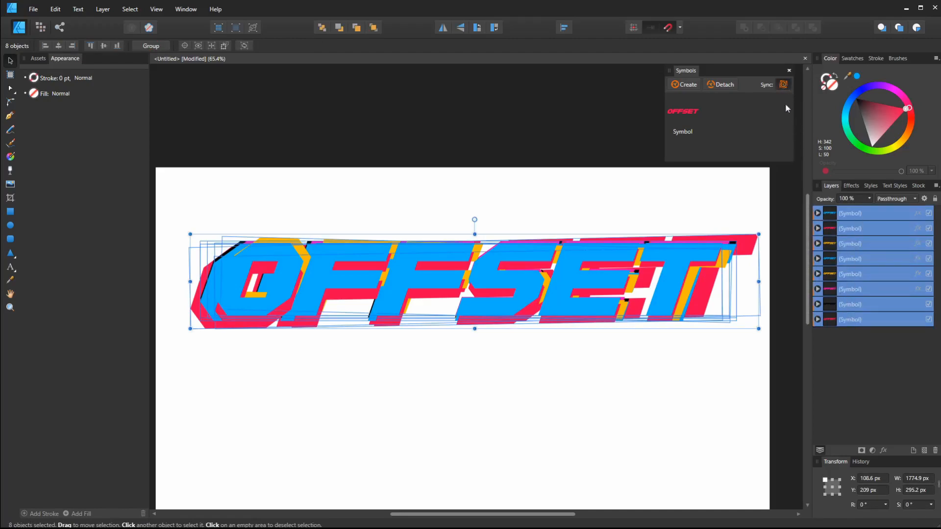
pyautogui.moveTo(725, 309)
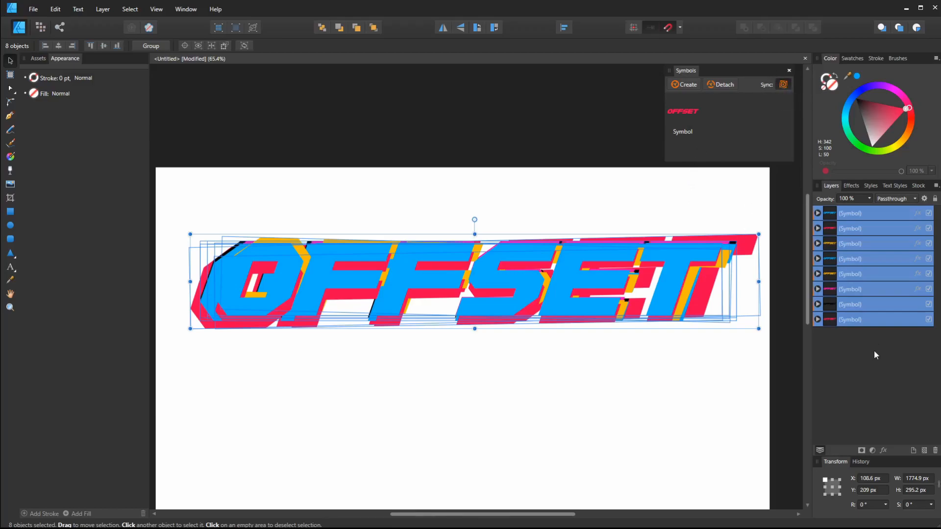
pyautogui.moveTo(872, 211)
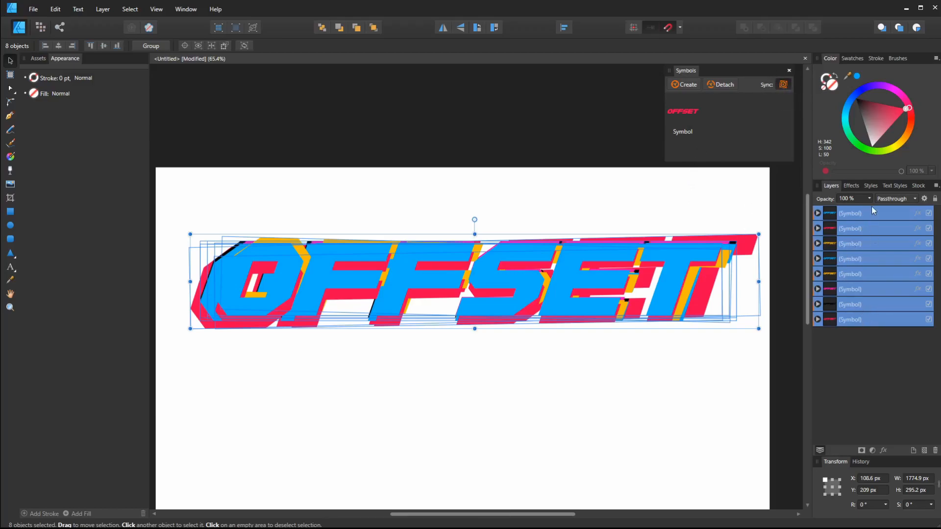
pyautogui.rightClick(863, 319)
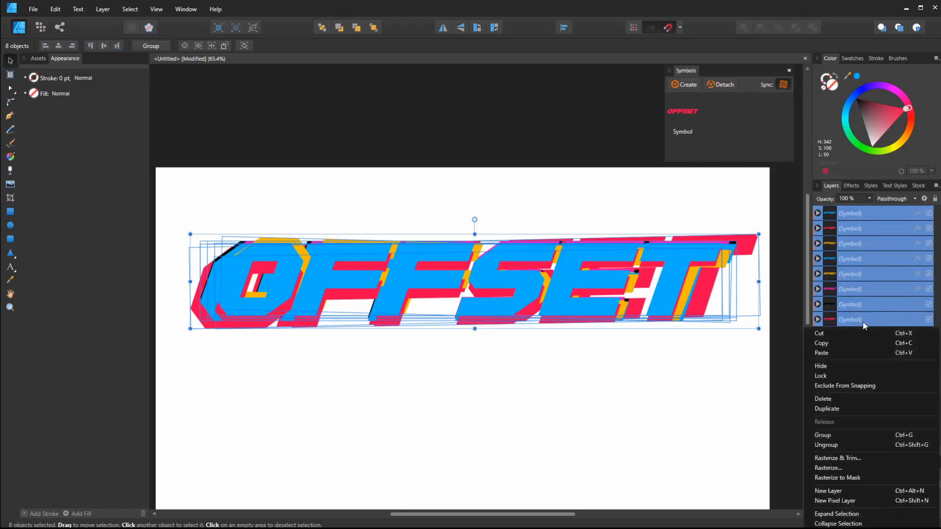
pyautogui.moveTo(839, 435)
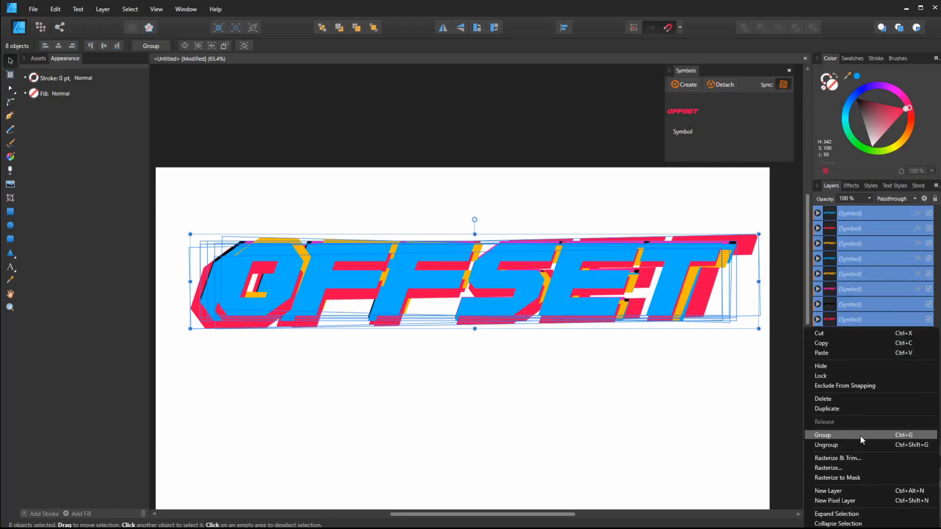
pyautogui.click(822, 435)
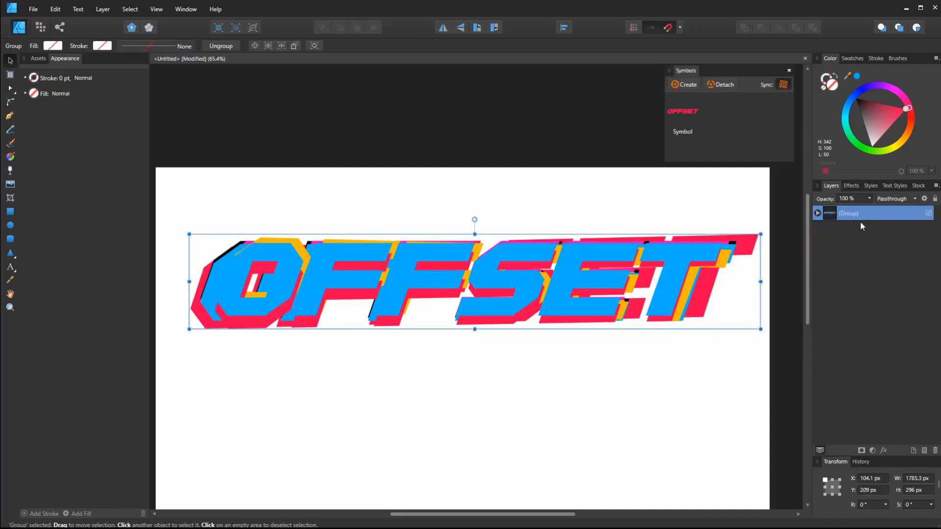
# Add an 11.5 px black Outline effect to the group and float the Effects panel
pyautogui.click(850, 185)
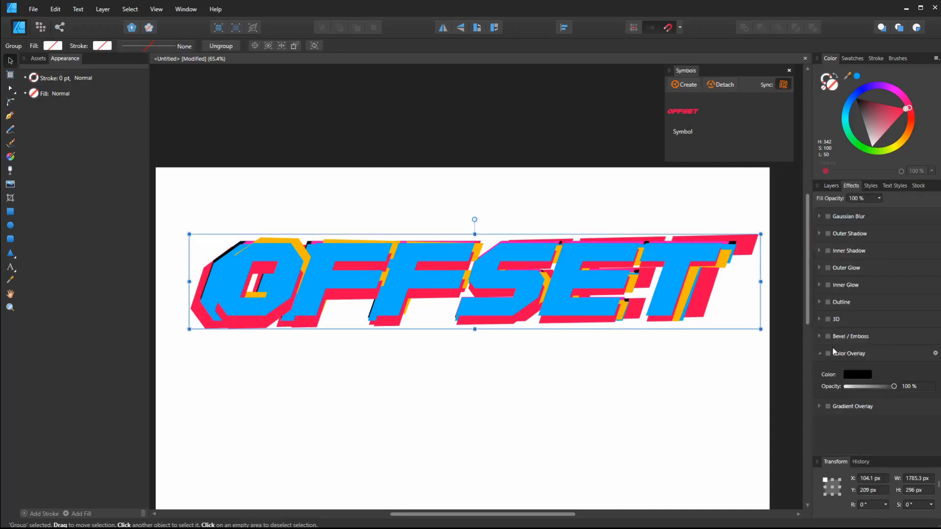
pyautogui.click(828, 352)
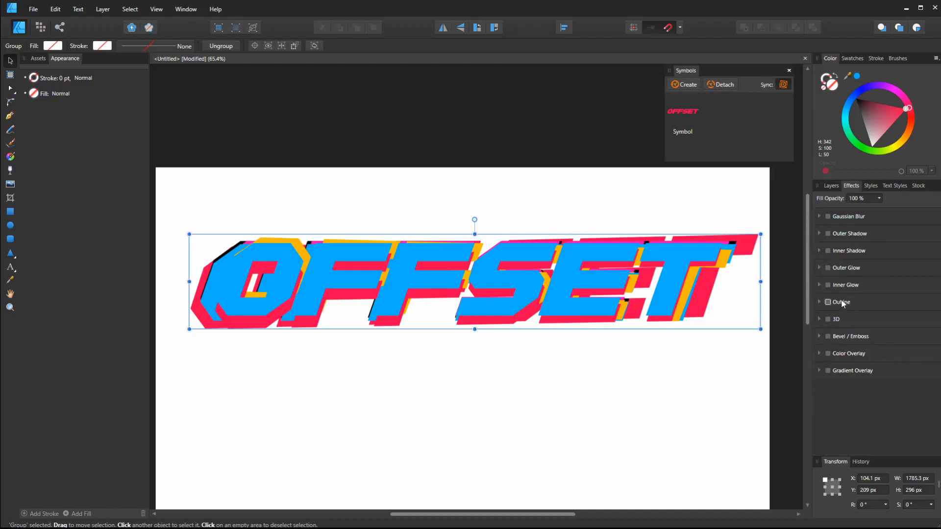
pyautogui.click(828, 302)
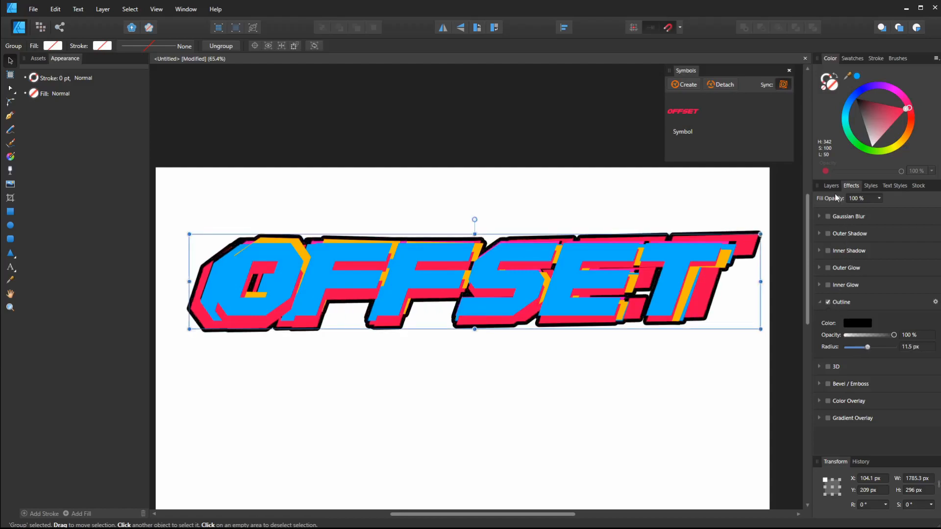
pyautogui.click(831, 185)
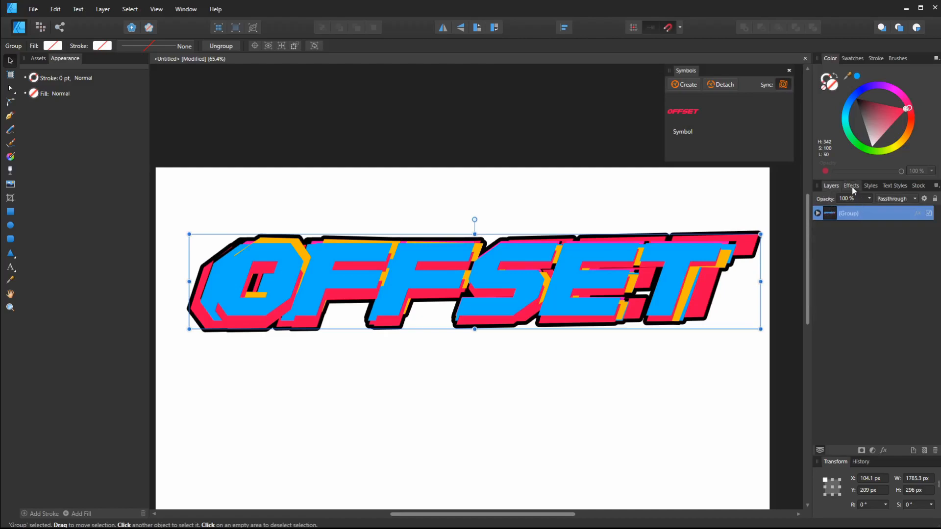
pyautogui.click(851, 185)
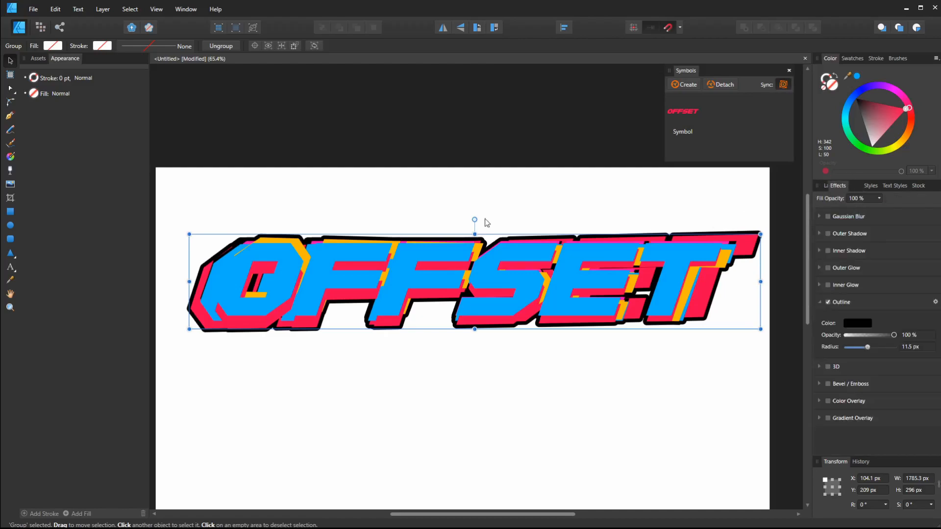
pyautogui.click(850, 185)
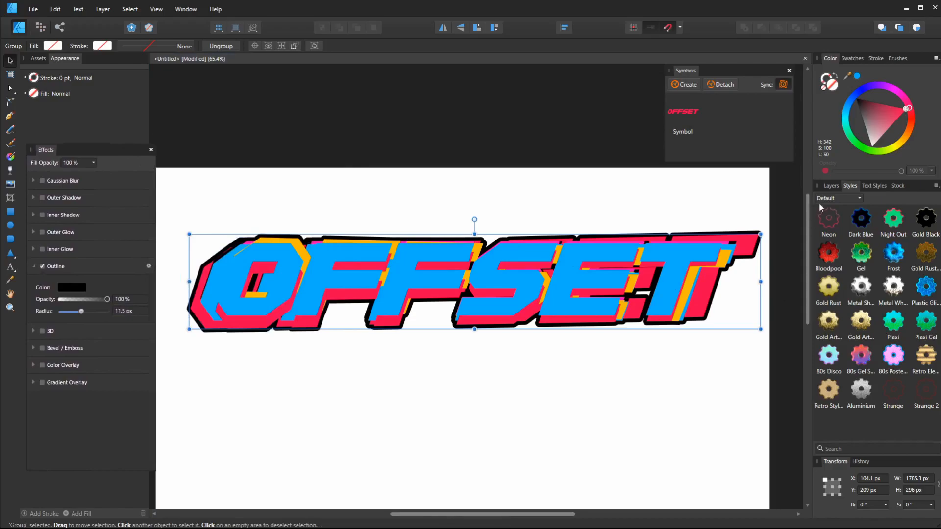
# Wrap the outlined group in a new group with a yellow outline of about 30.7 px
pyautogui.click(831, 185)
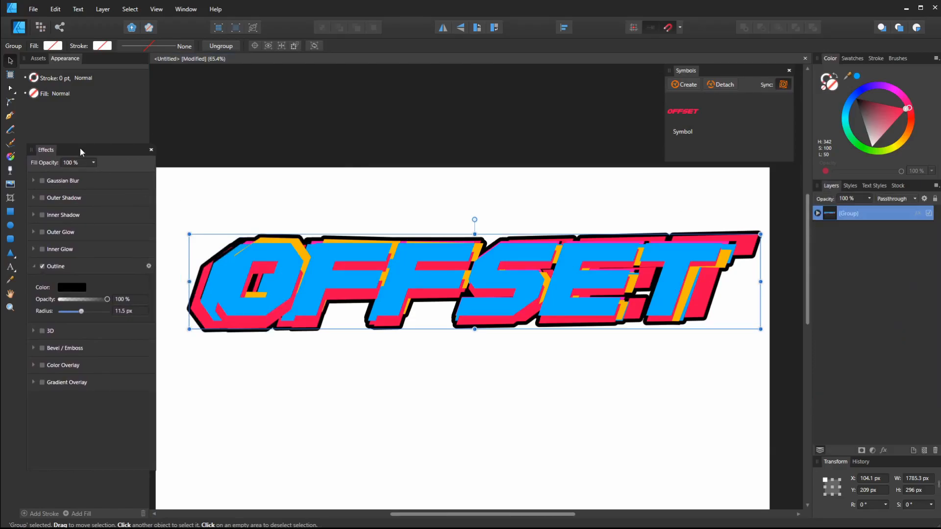
pyautogui.moveTo(857, 227)
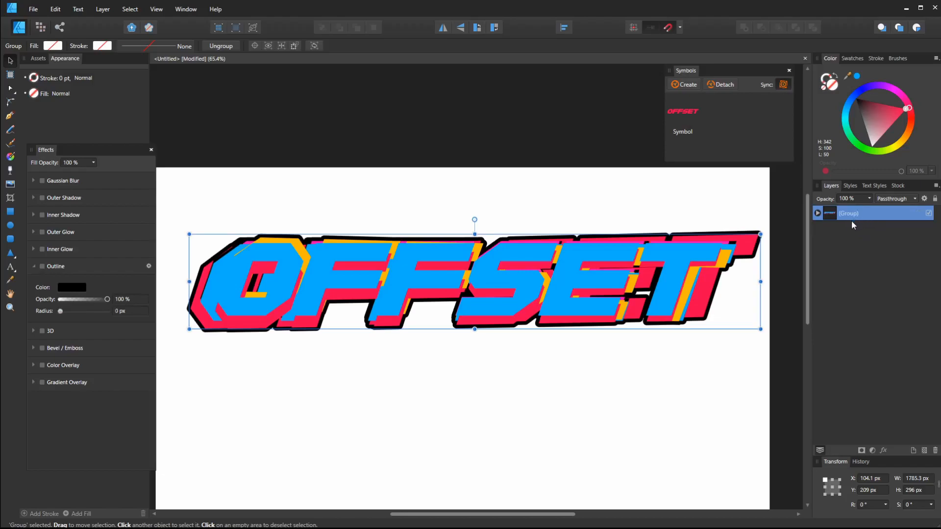
pyautogui.click(817, 213)
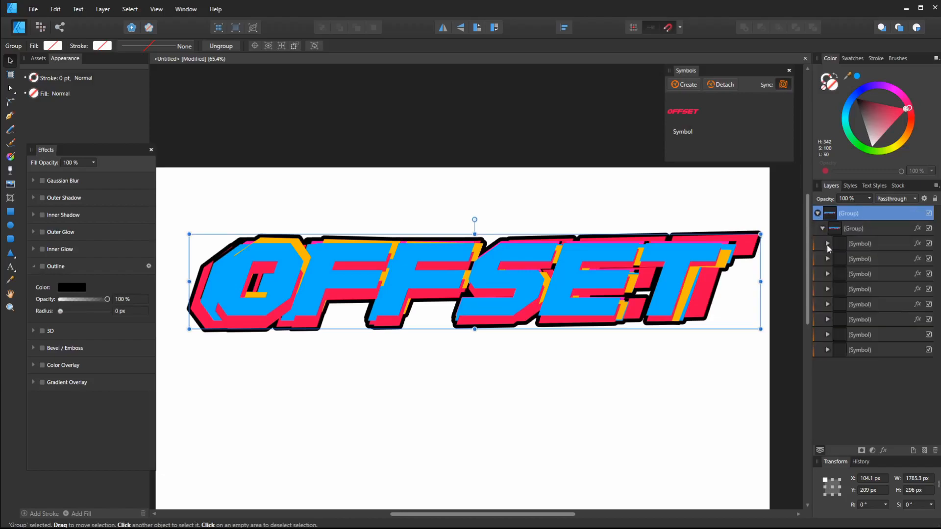
pyautogui.click(821, 229)
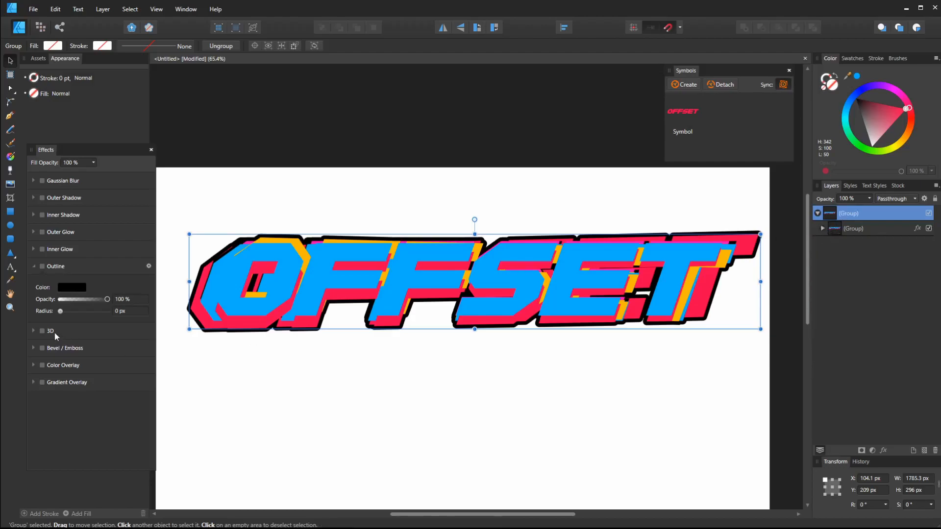
pyautogui.click(42, 265)
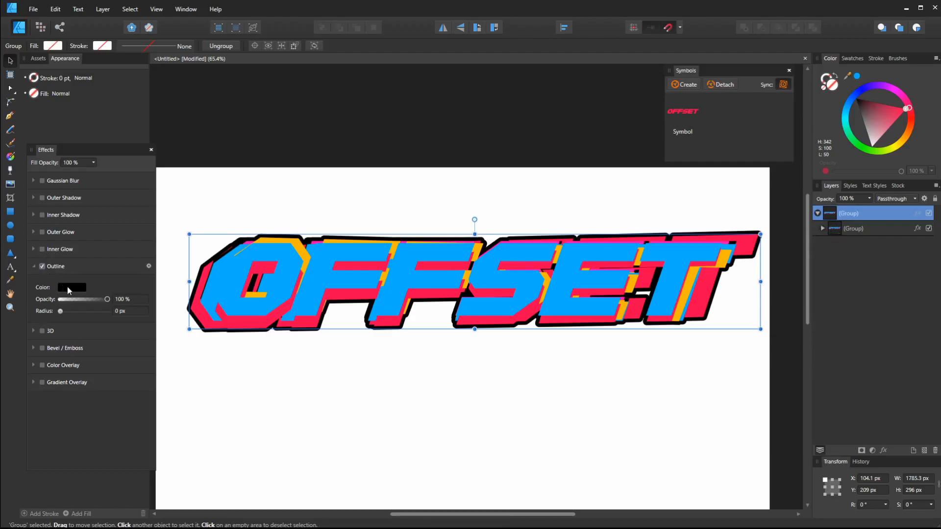
pyautogui.click(72, 287)
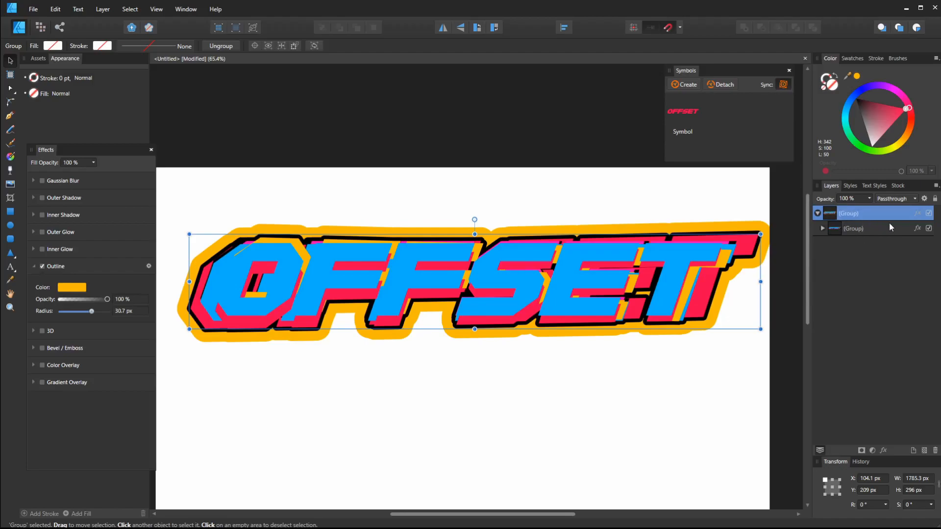
pyautogui.moveTo(874, 234)
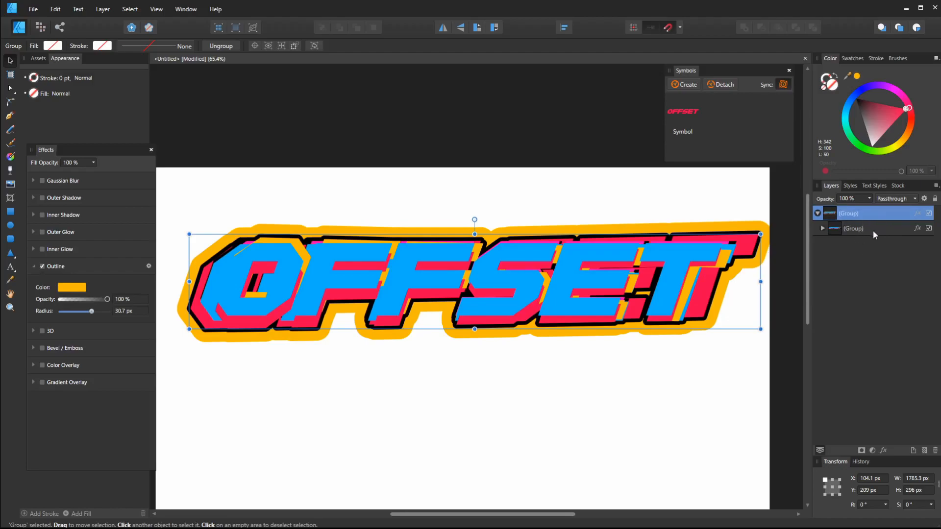
# Nest the title in further groups carrying pink and black outlines around 27–31 px
pyautogui.click(446, 243)
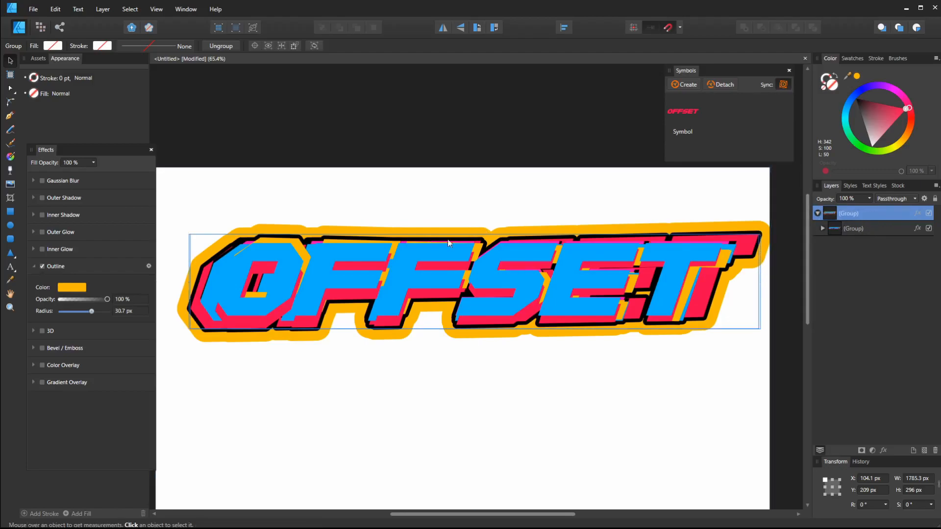
pyautogui.click(848, 213)
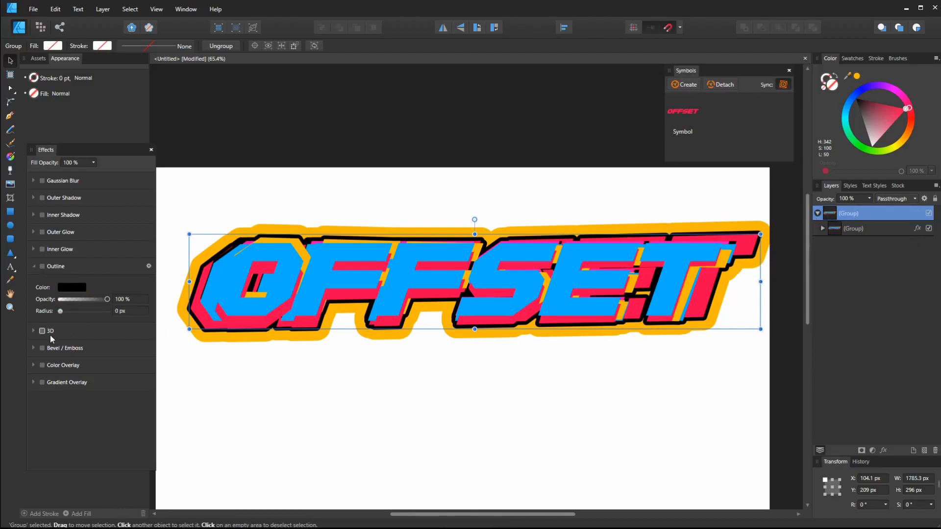
pyautogui.click(42, 265)
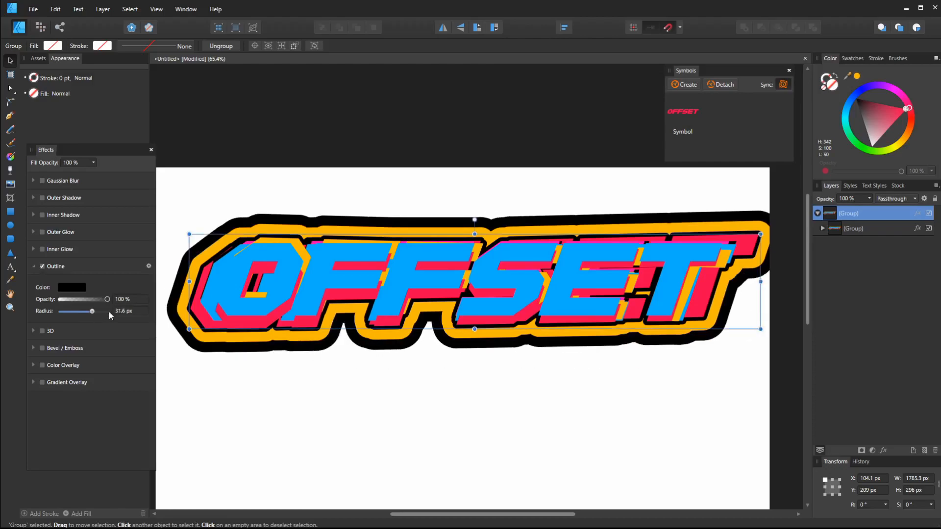
pyautogui.click(72, 287)
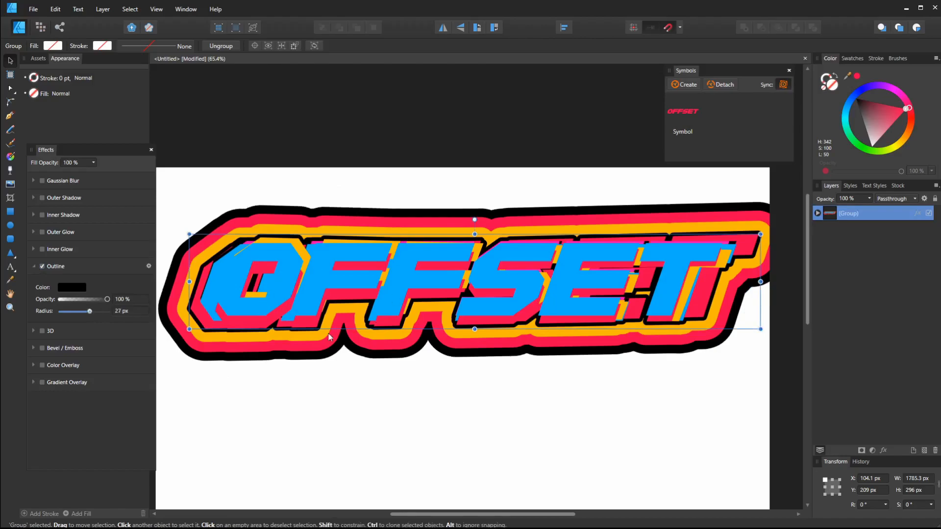
pyautogui.moveTo(266, 327)
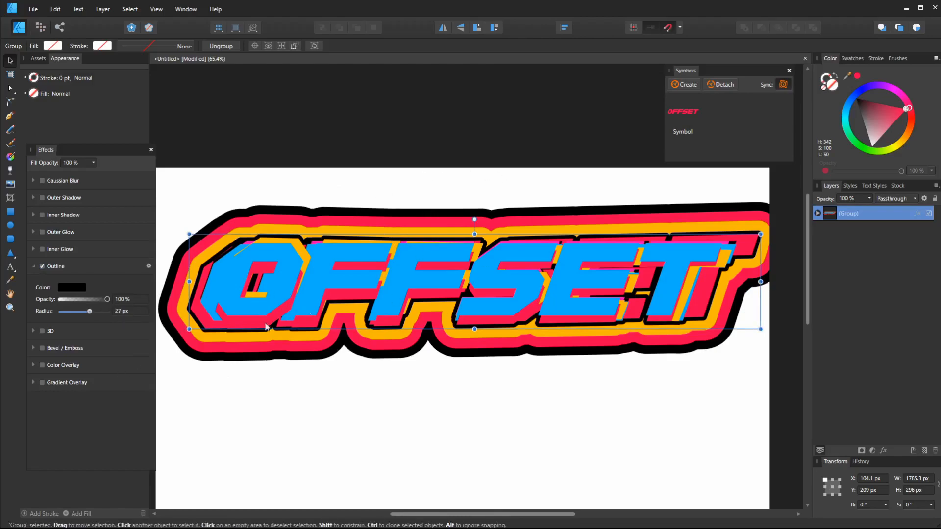
pyautogui.tripleClick(122, 310)
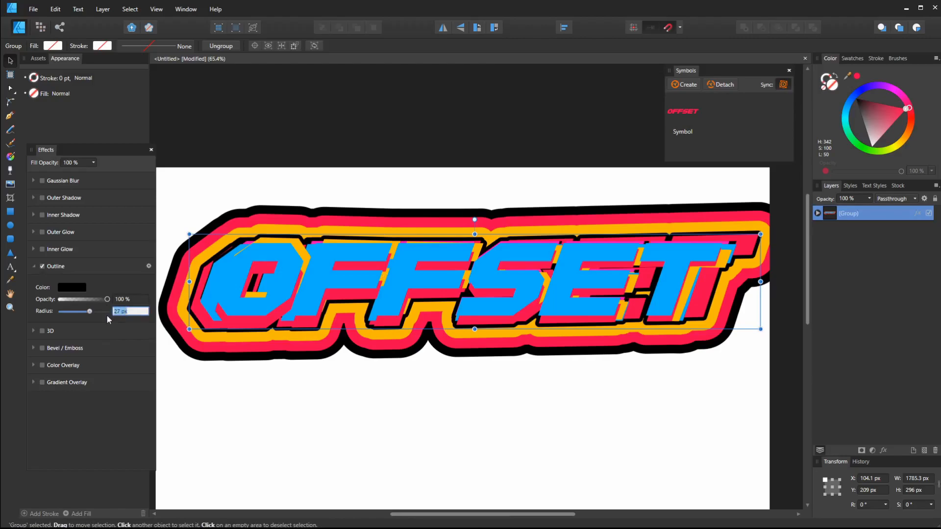
# Deselect the artwork, toggle symbol Sync, and pick the Artistic Text Tool
pyautogui.click(279, 385)
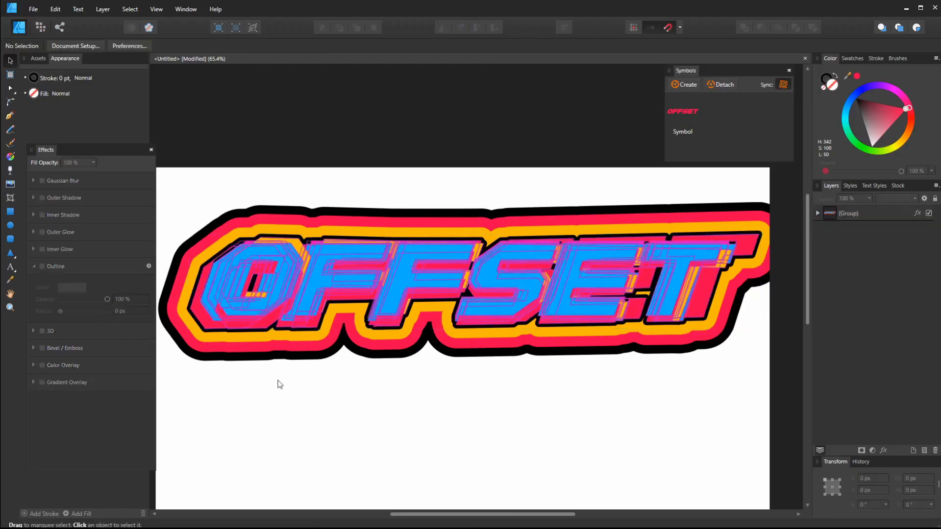
pyautogui.click(783, 84)
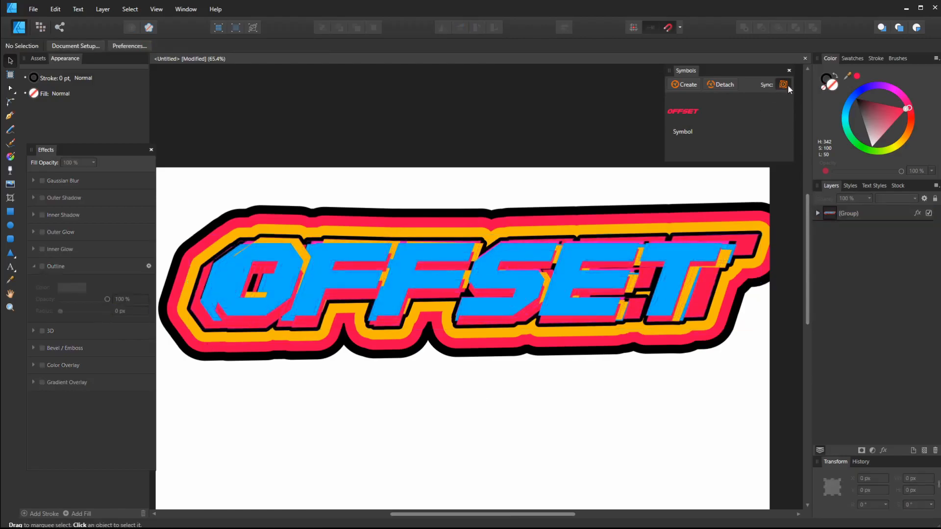
pyautogui.click(10, 268)
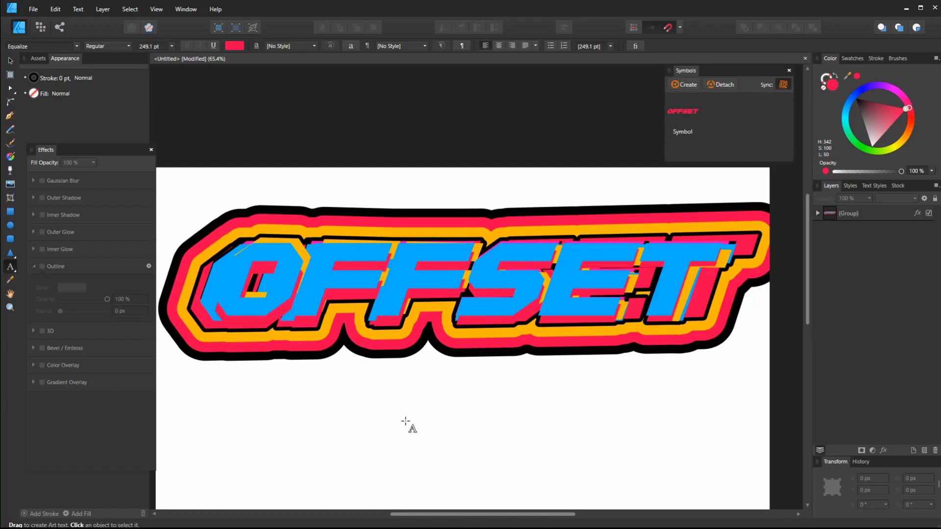
pyautogui.moveTo(417, 360)
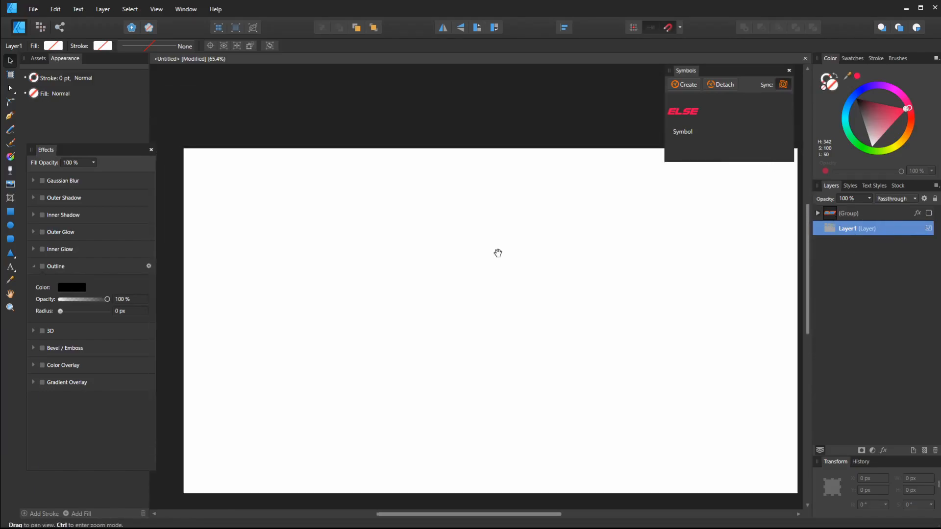
pyautogui.moveTo(433, 334)
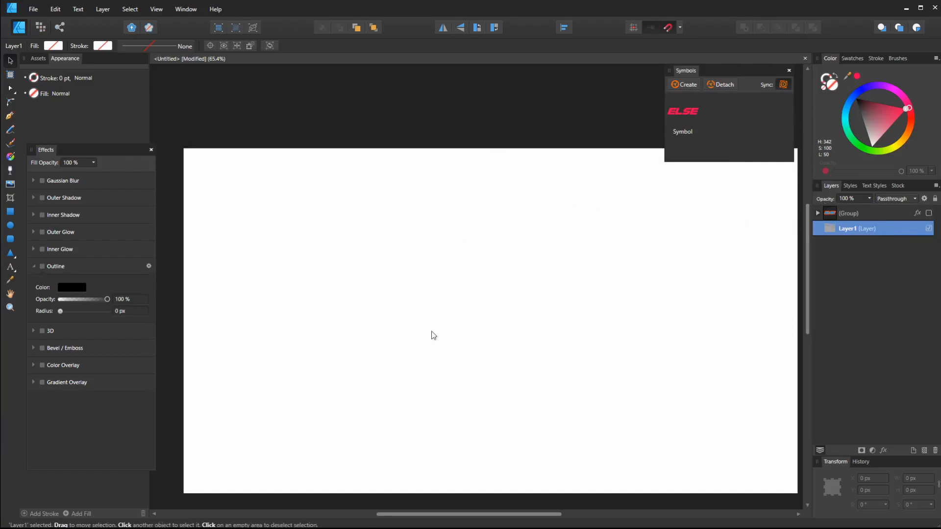